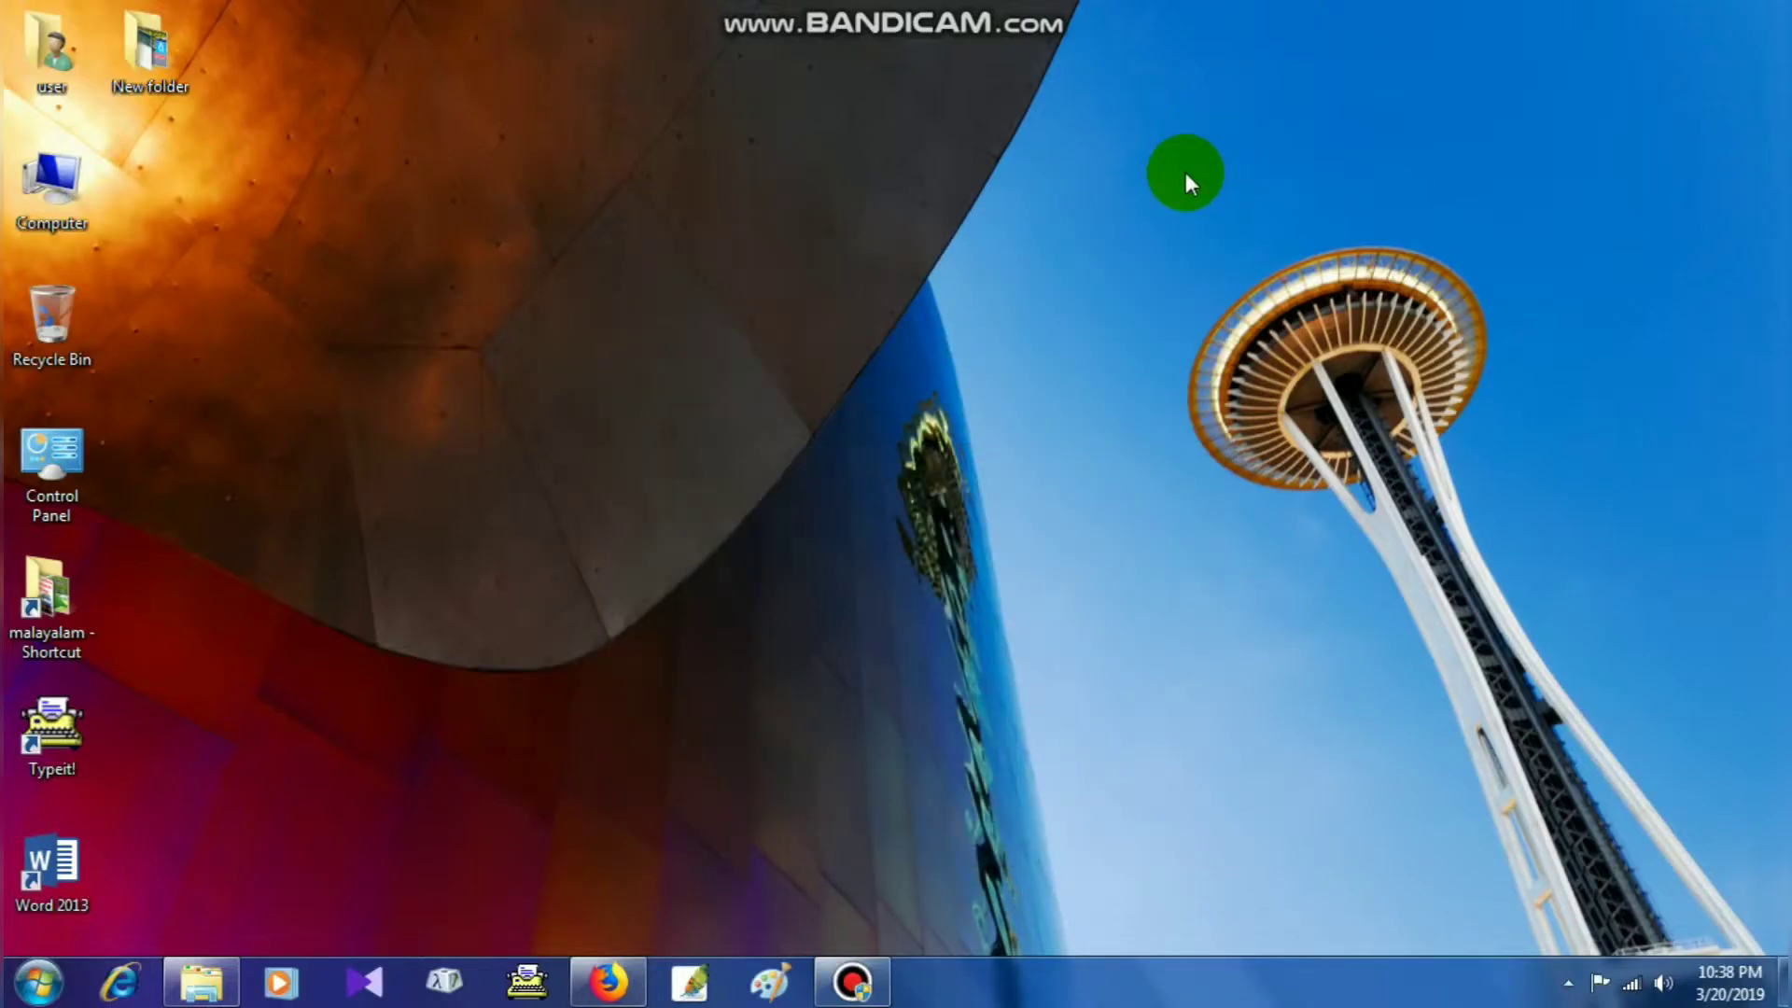
pyautogui.moveTo(823, 861)
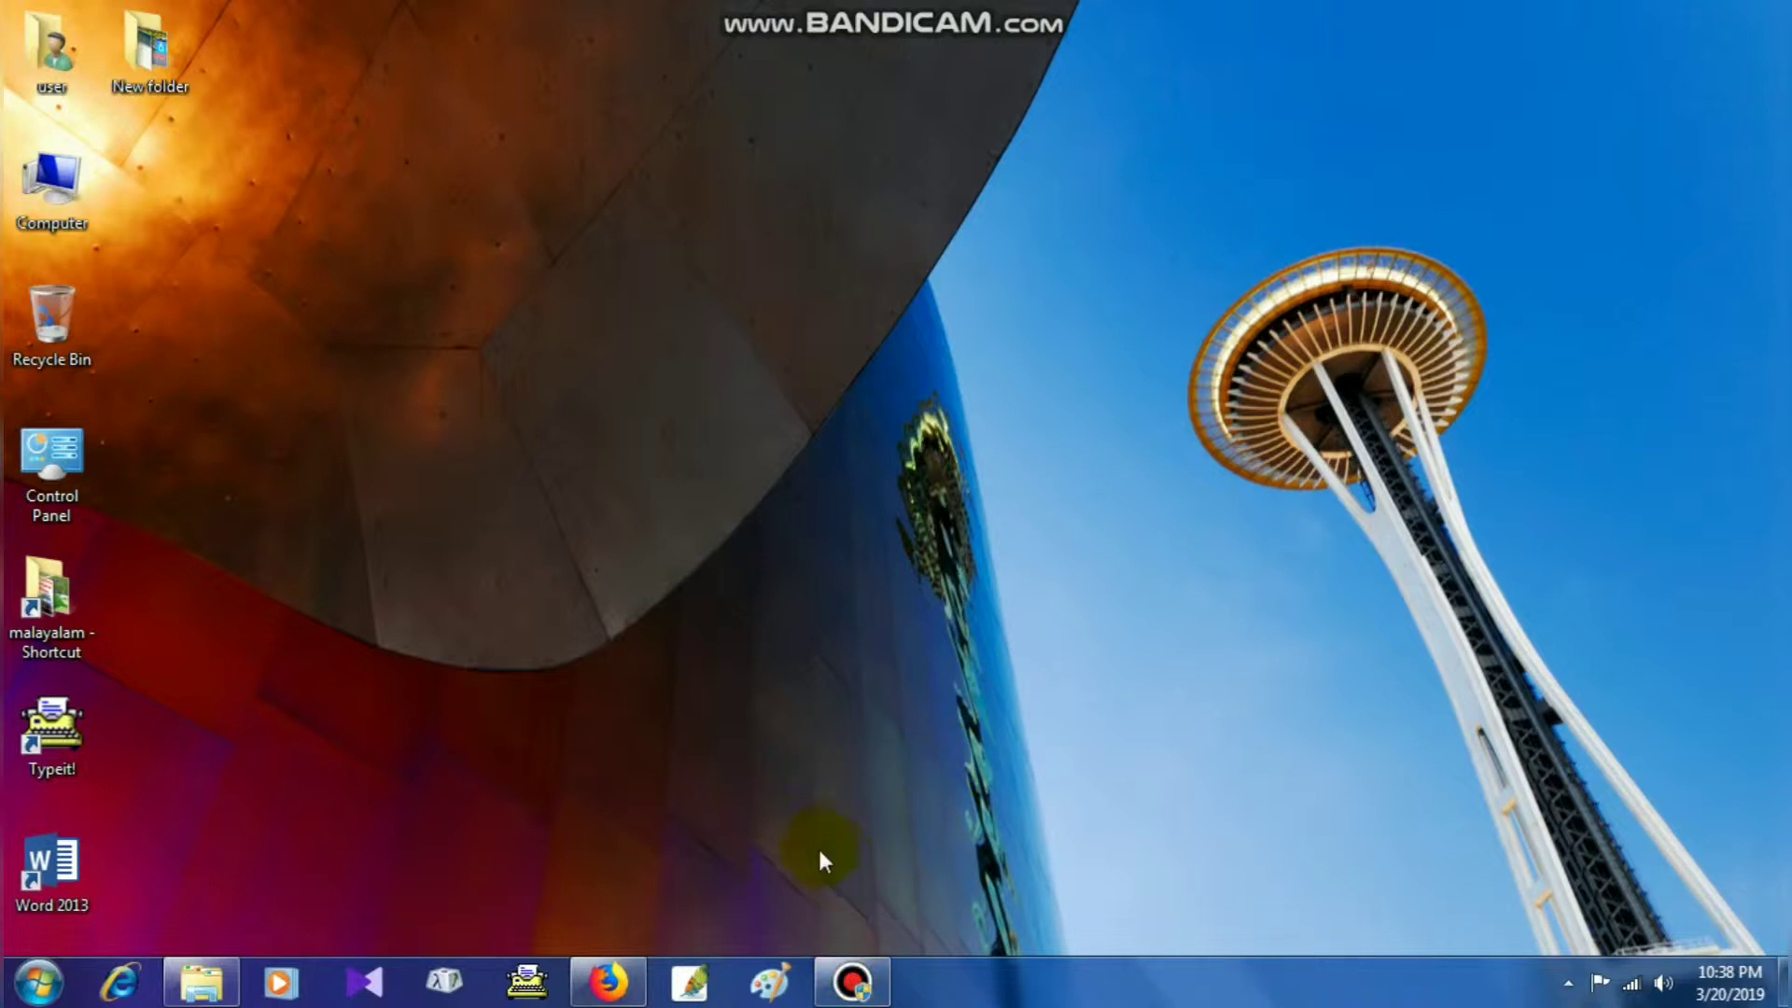
pyautogui.moveTo(732, 844)
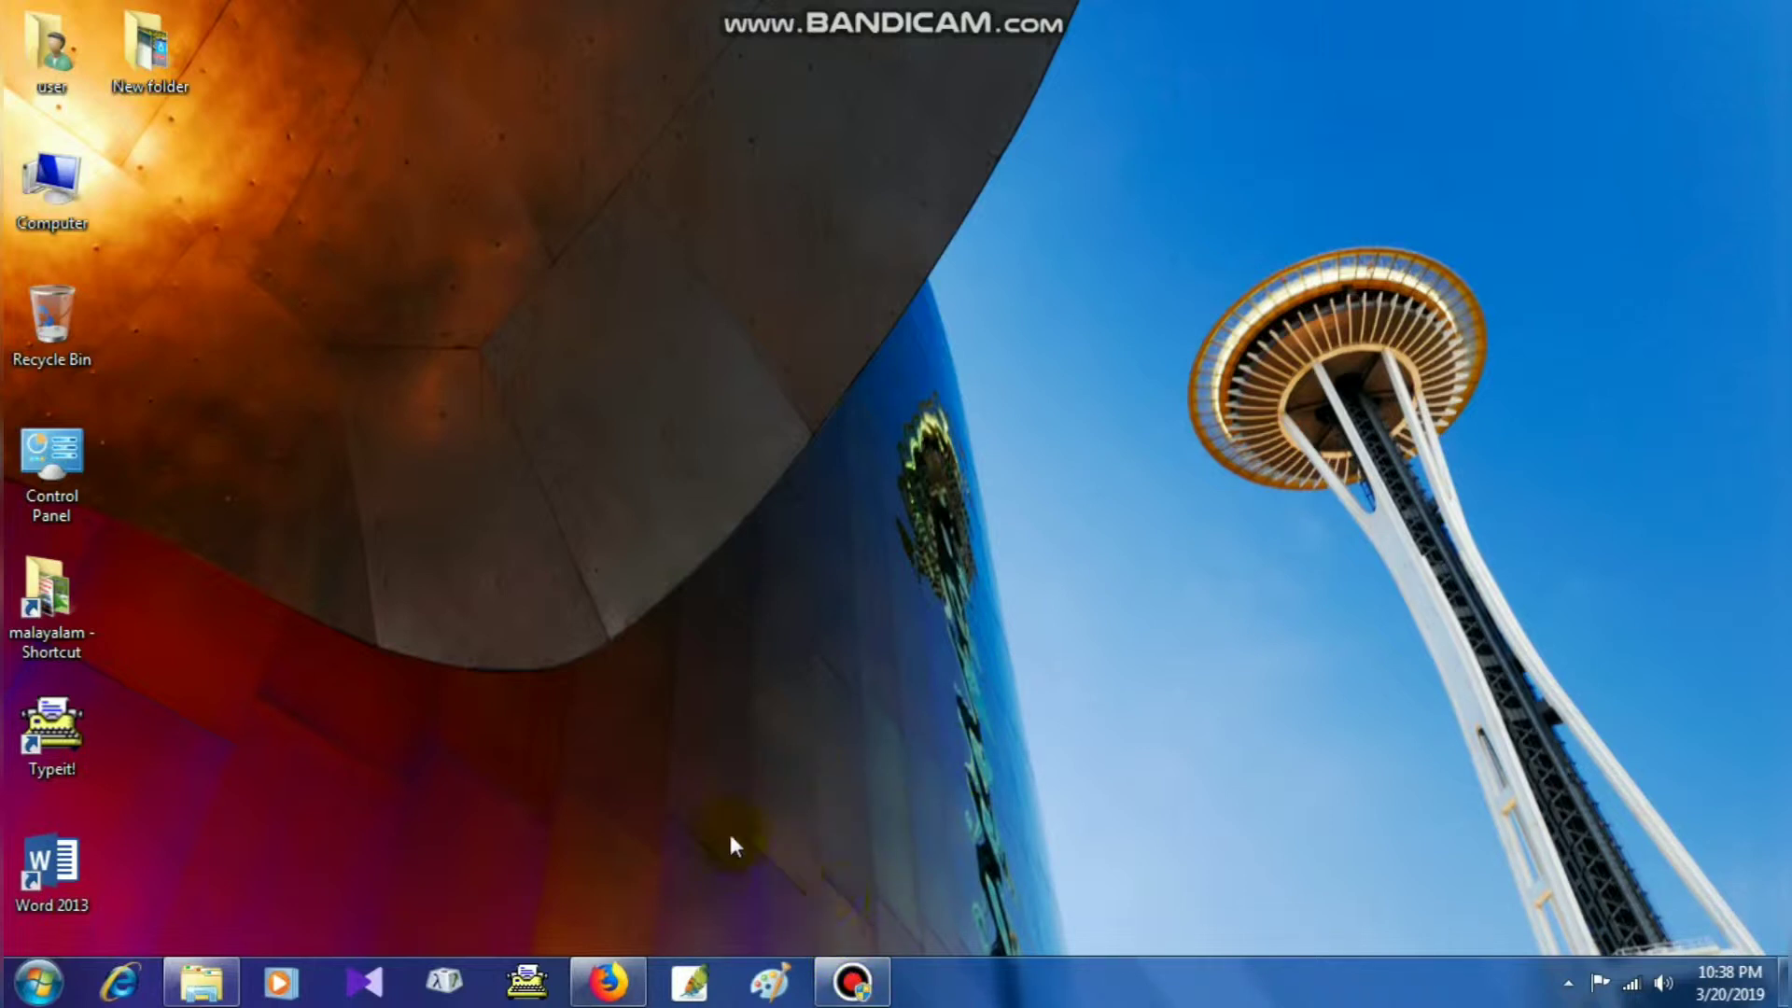
pyautogui.moveTo(511, 762)
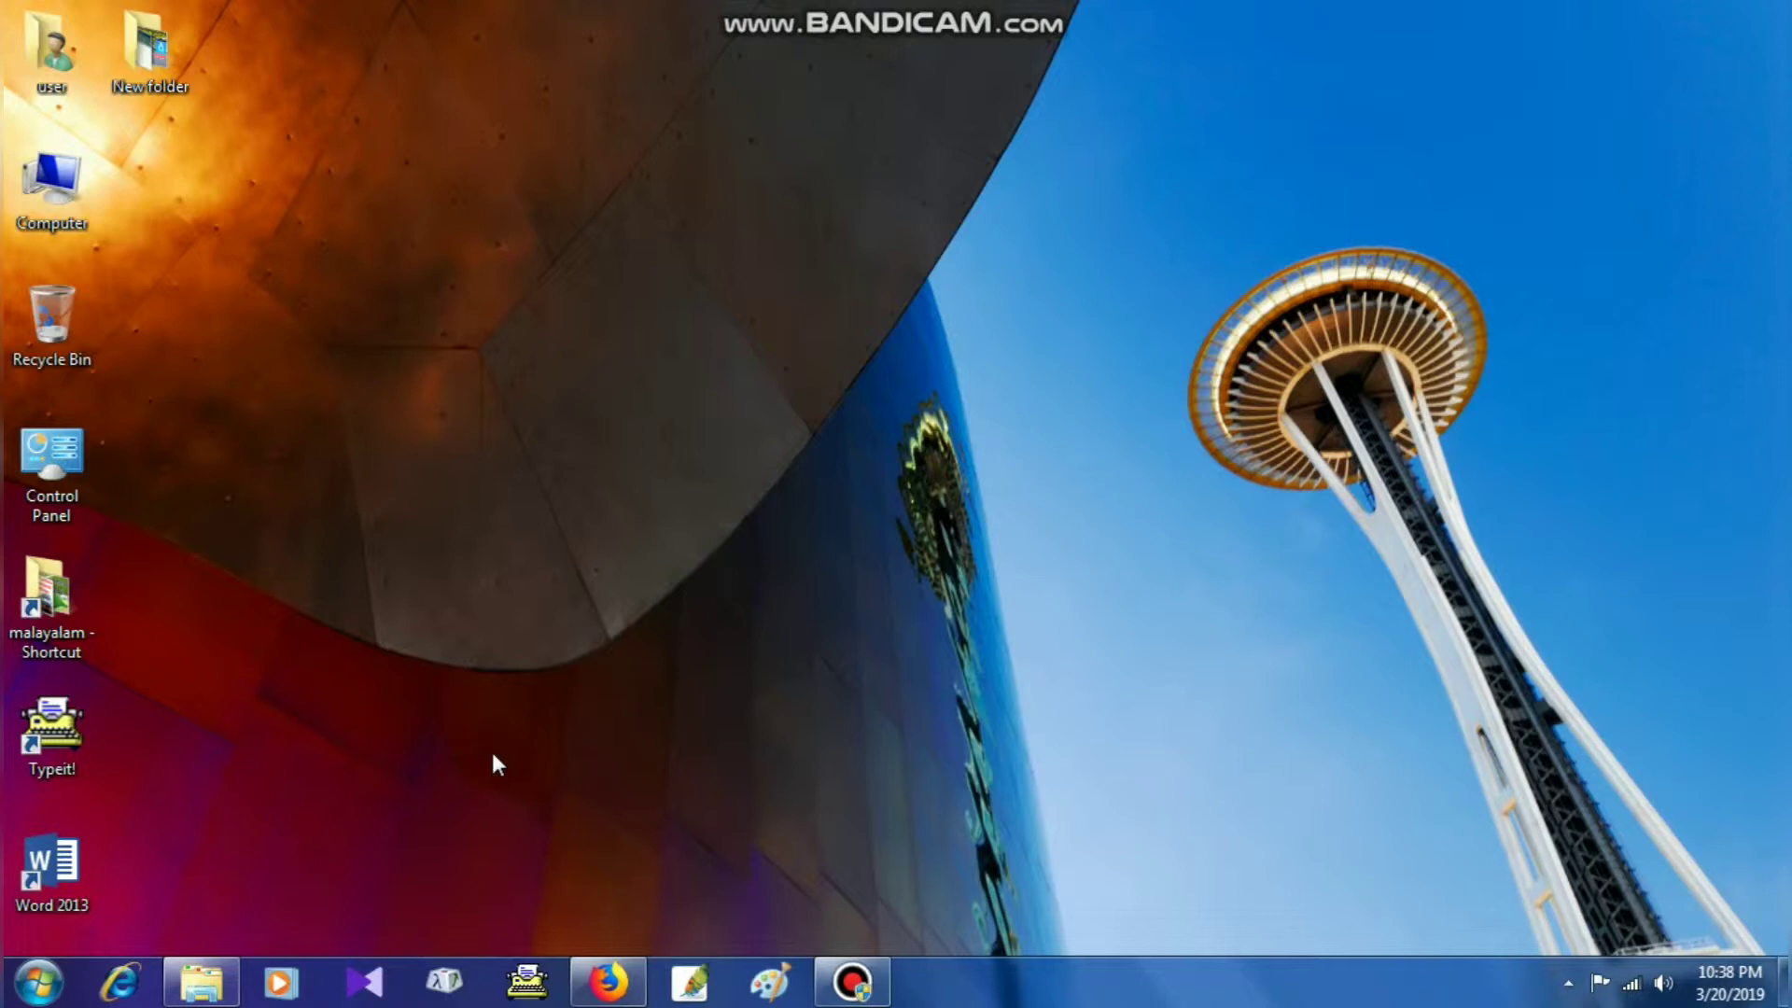
pyautogui.moveTo(399, 685)
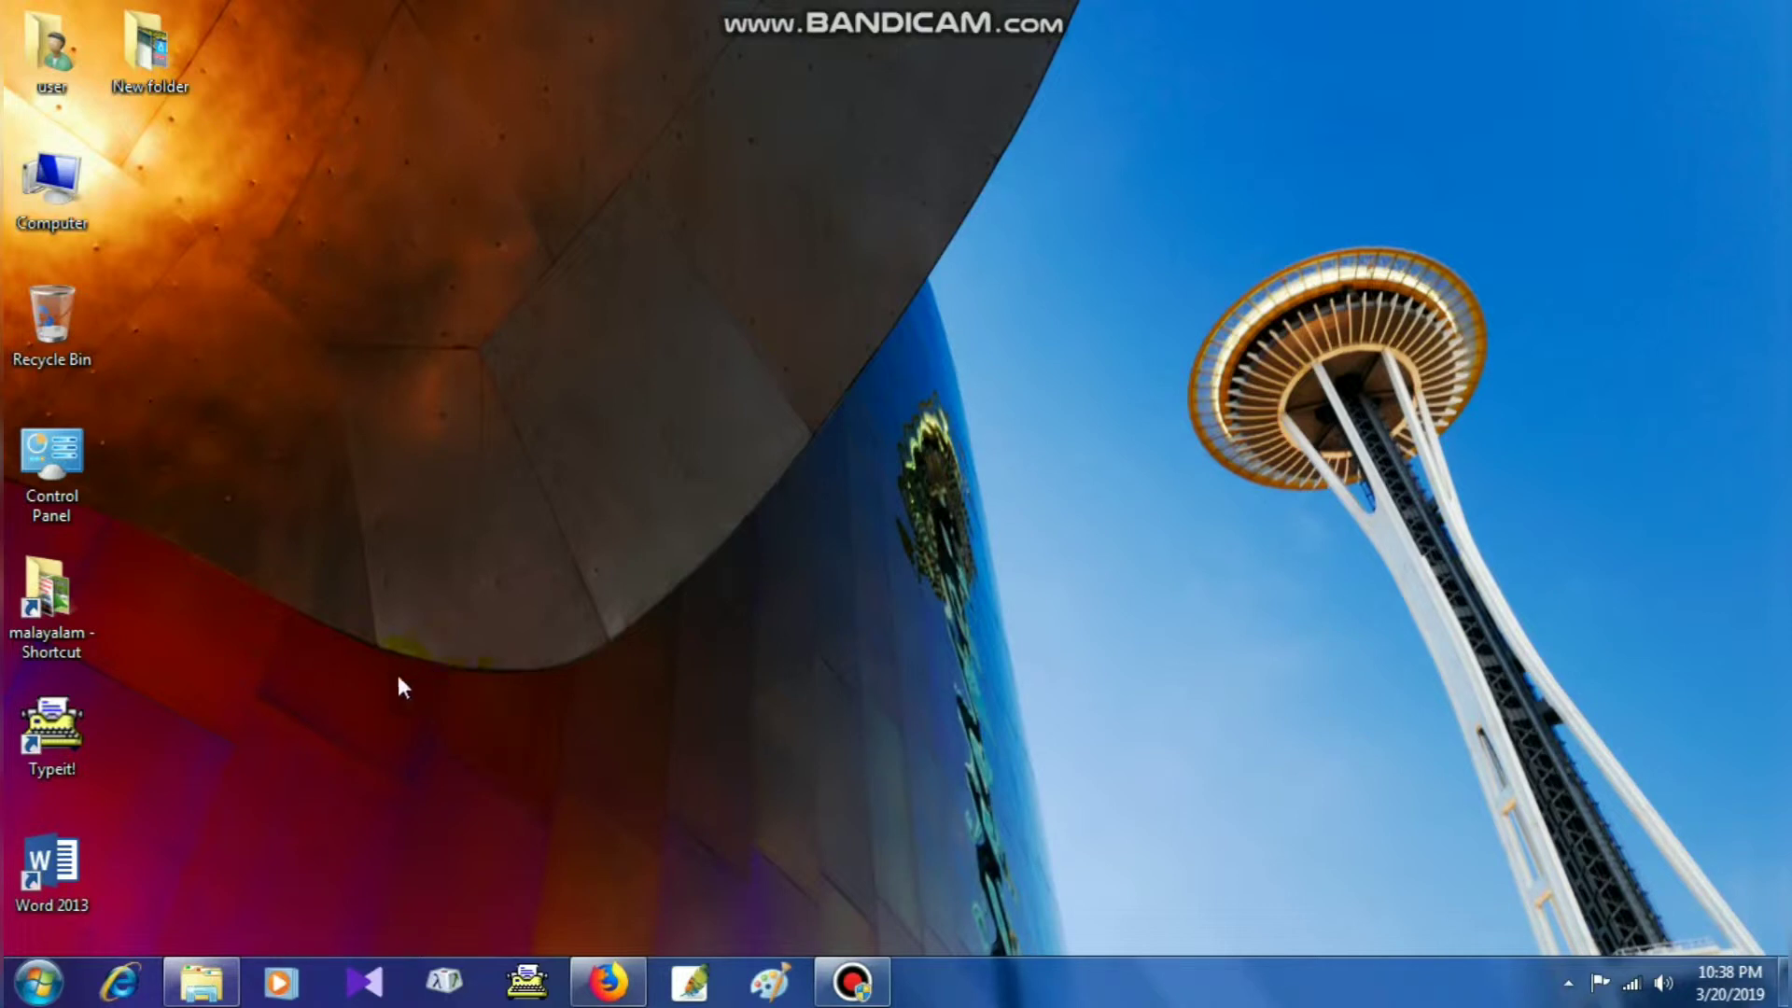
pyautogui.moveTo(398, 673)
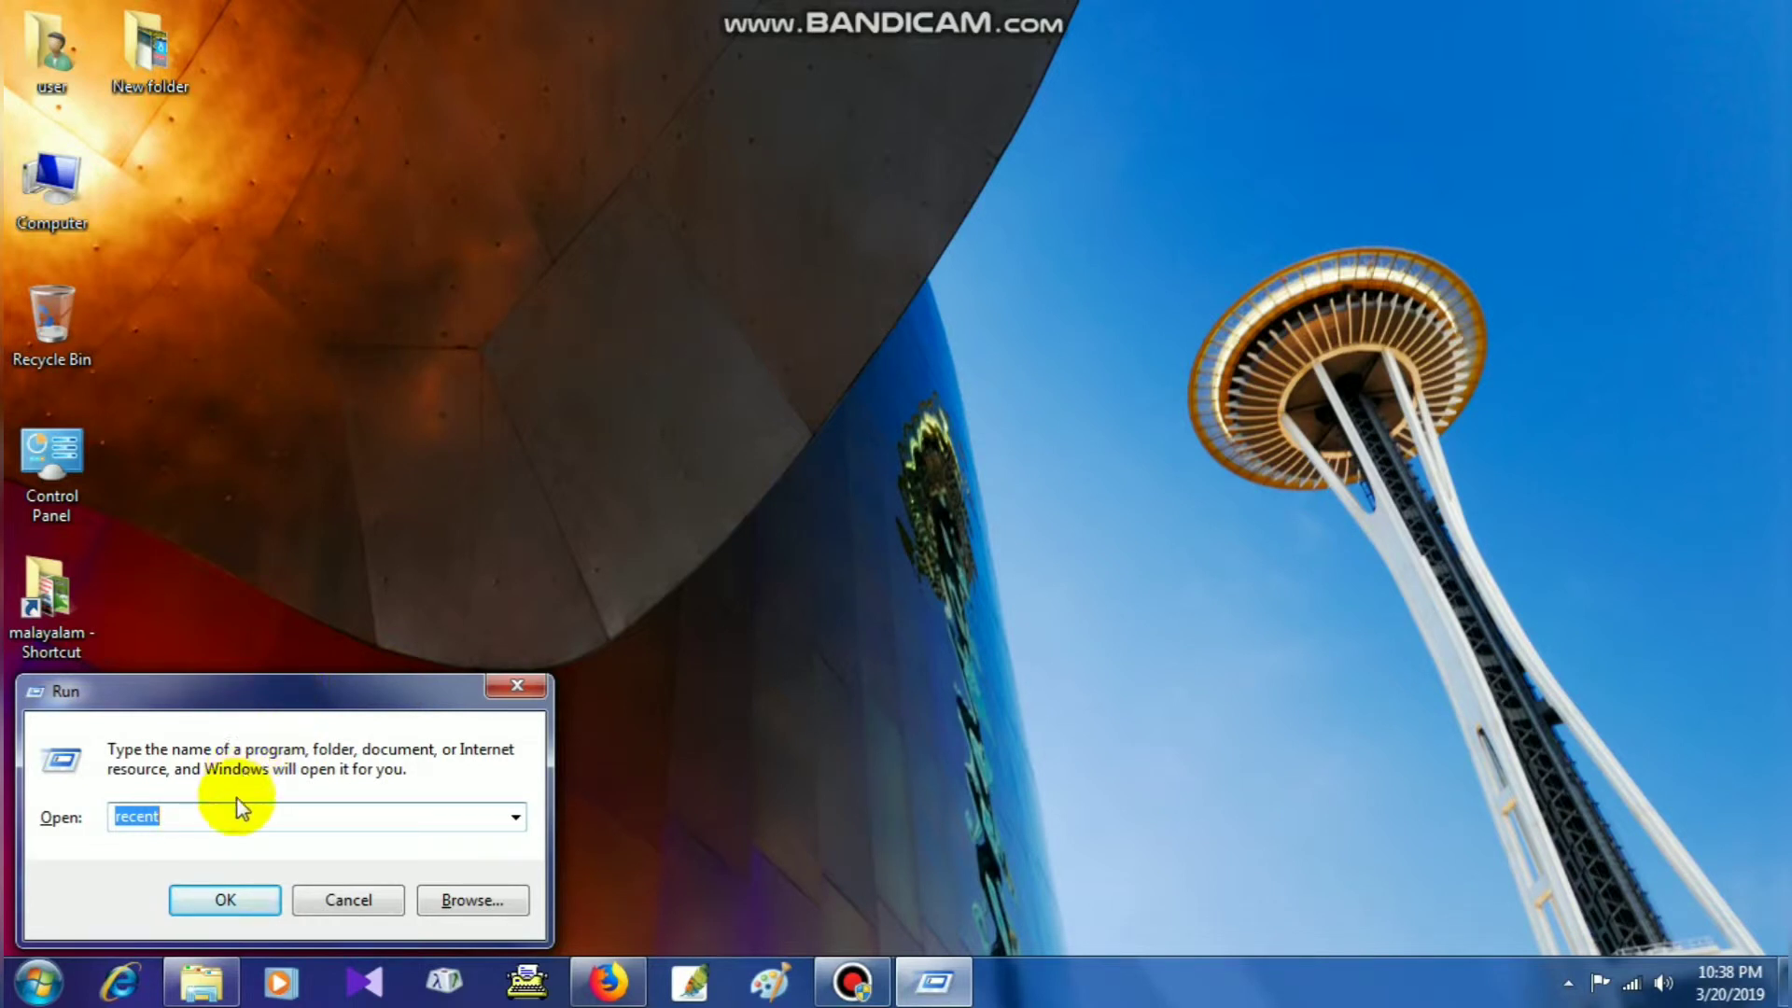
# Launch the Windows Temp folder from the Run box using 'temp'.
pyautogui.press('ctrl+a')
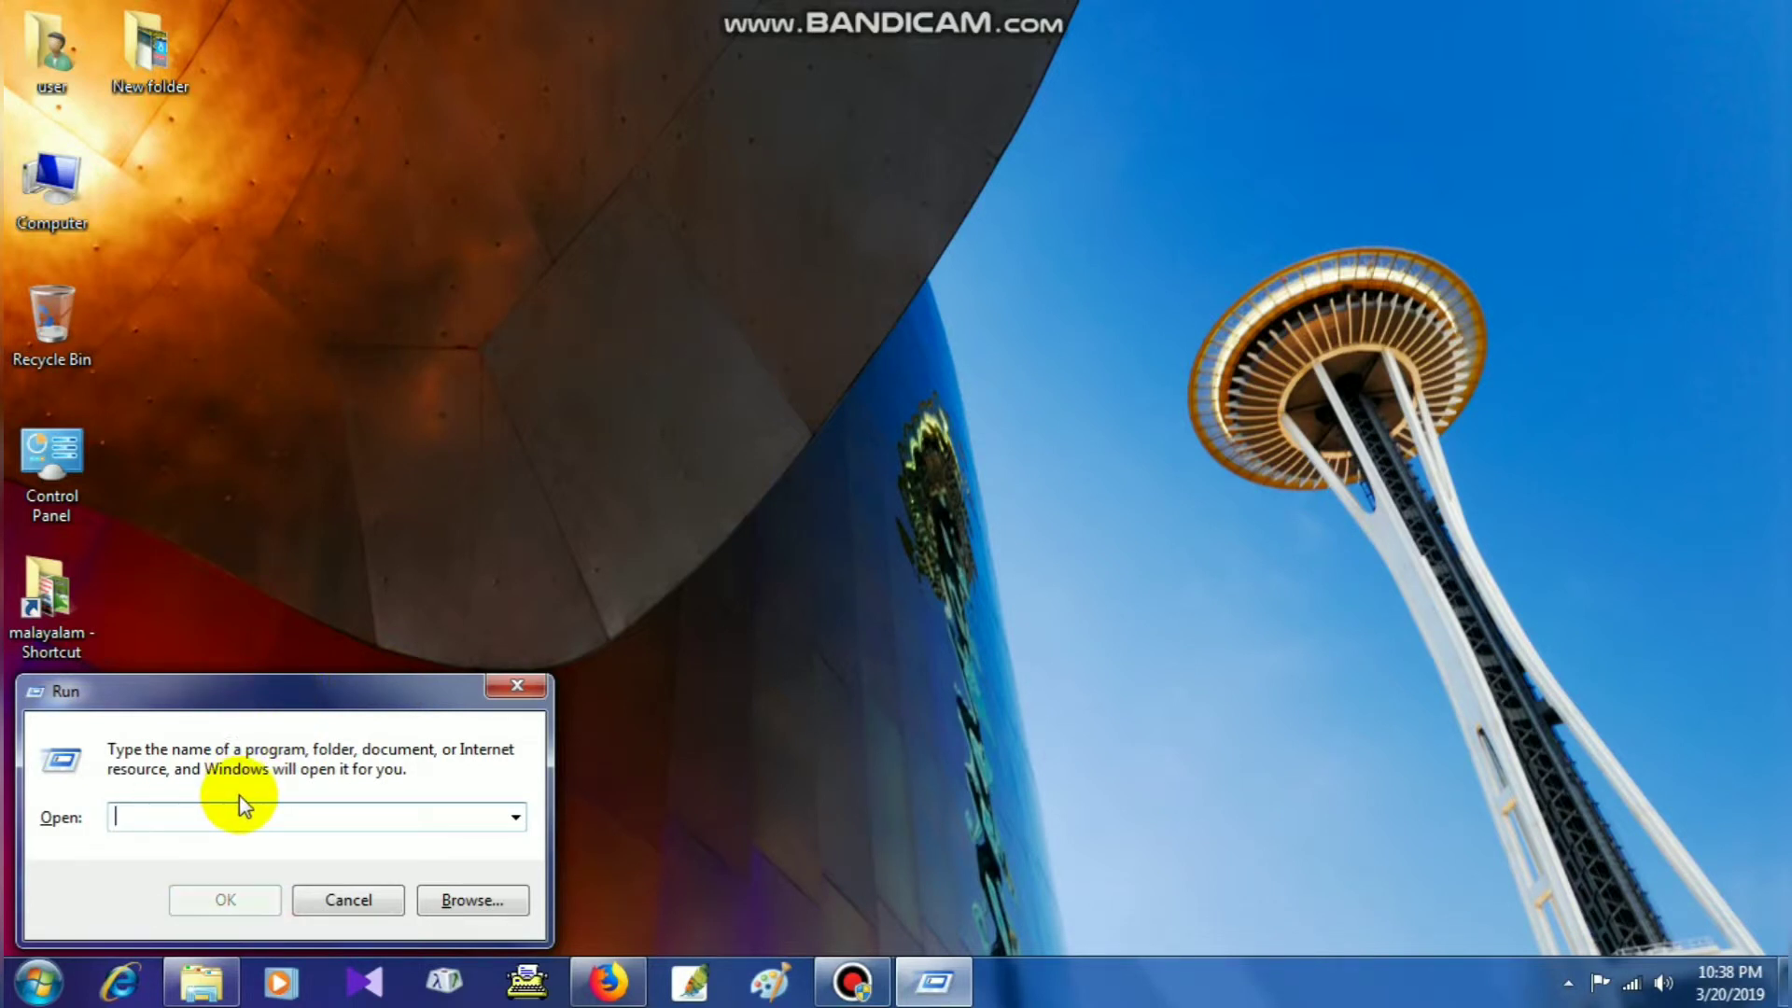
pyautogui.write('temp')
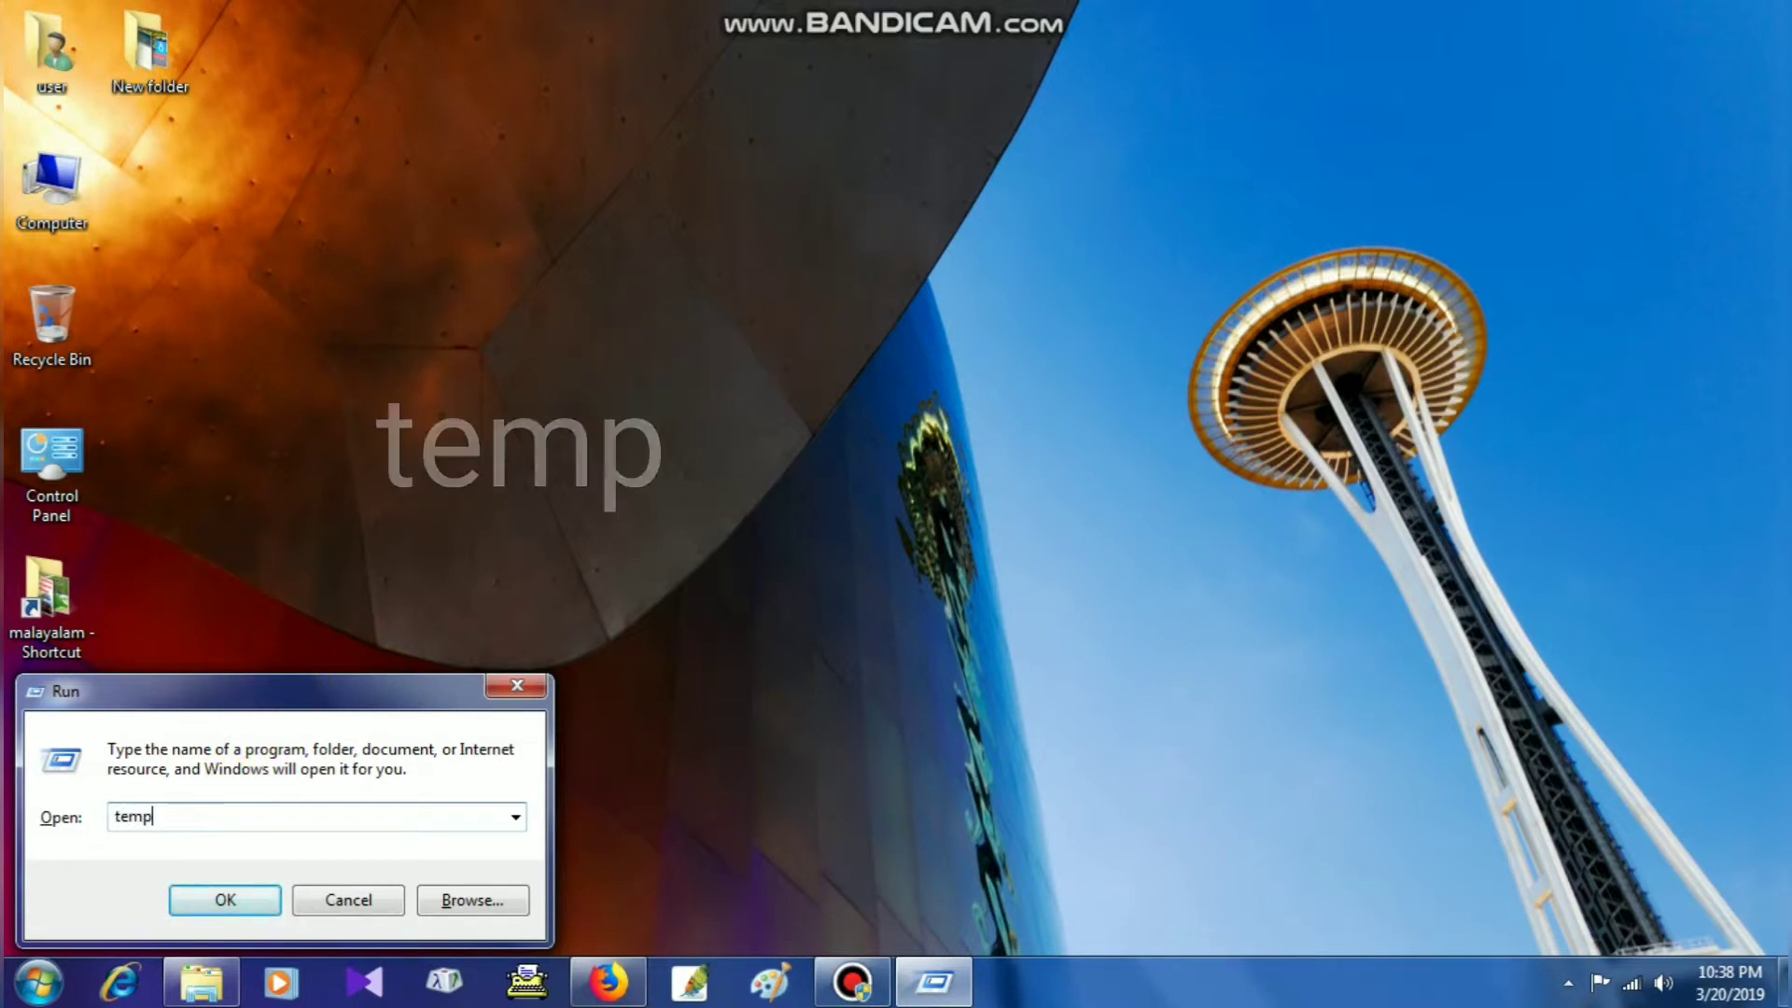
pyautogui.click(224, 899)
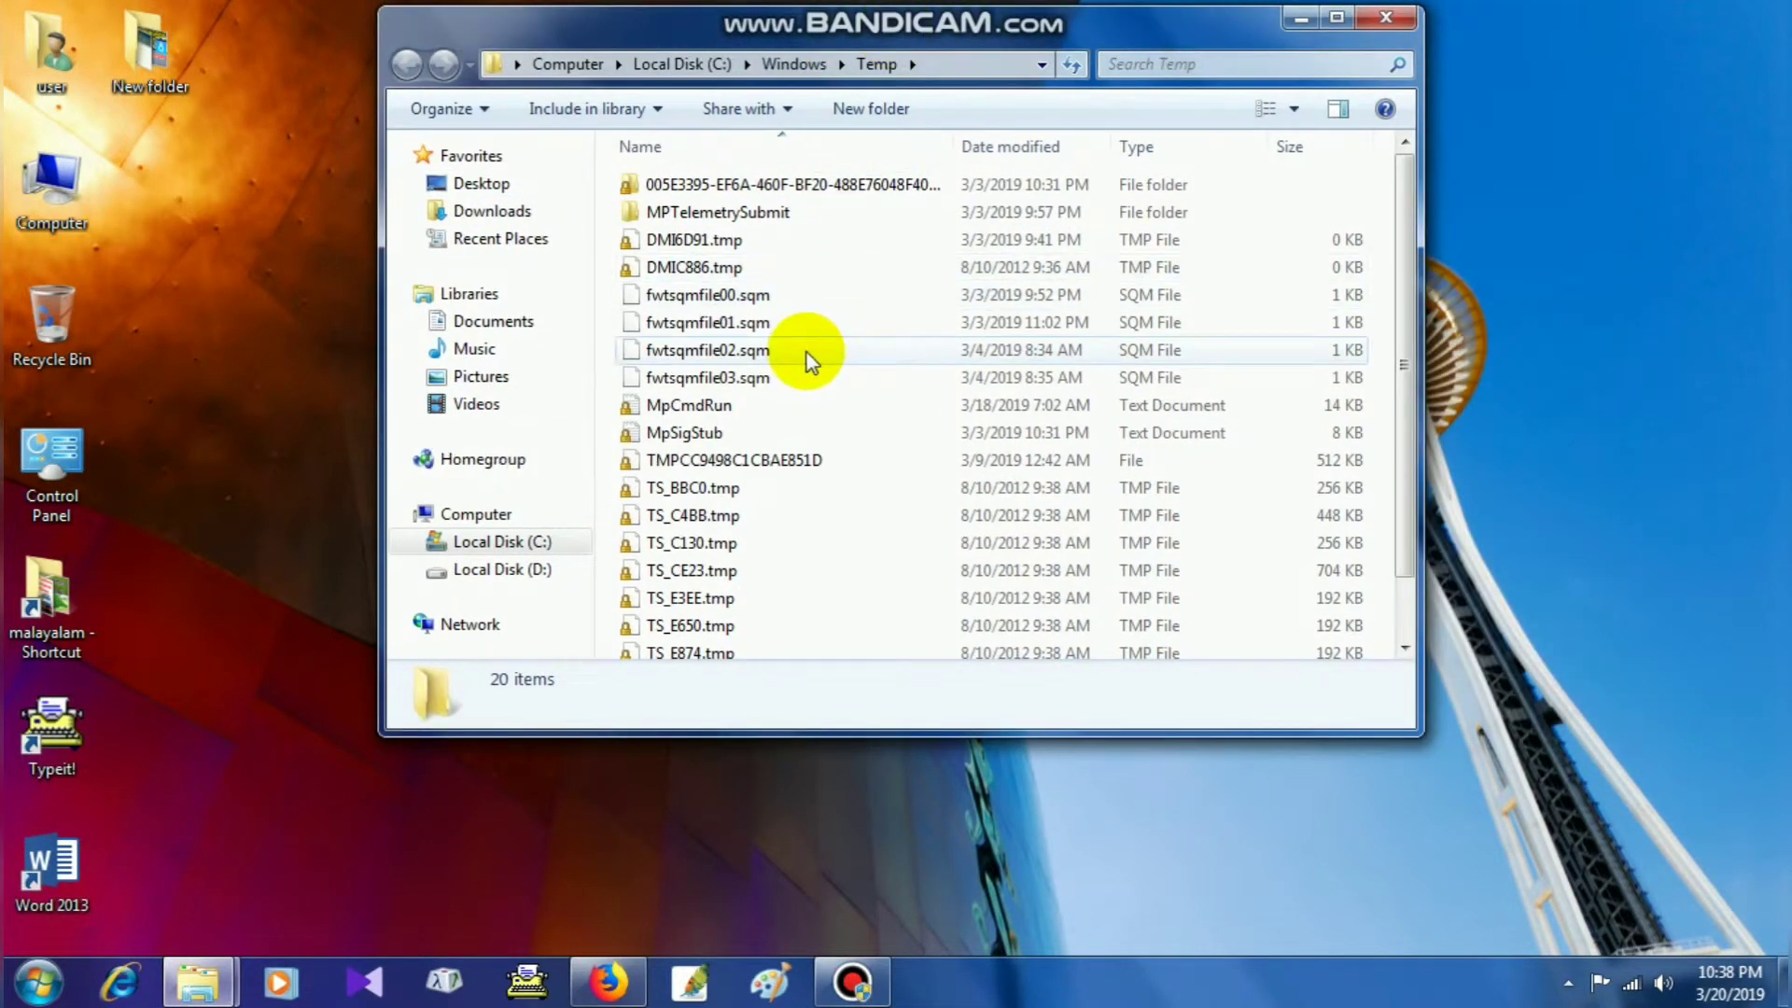
# Delete all 20 items in the Temp folder with administrator permission and close the window.
pyautogui.press('ctrl+a')
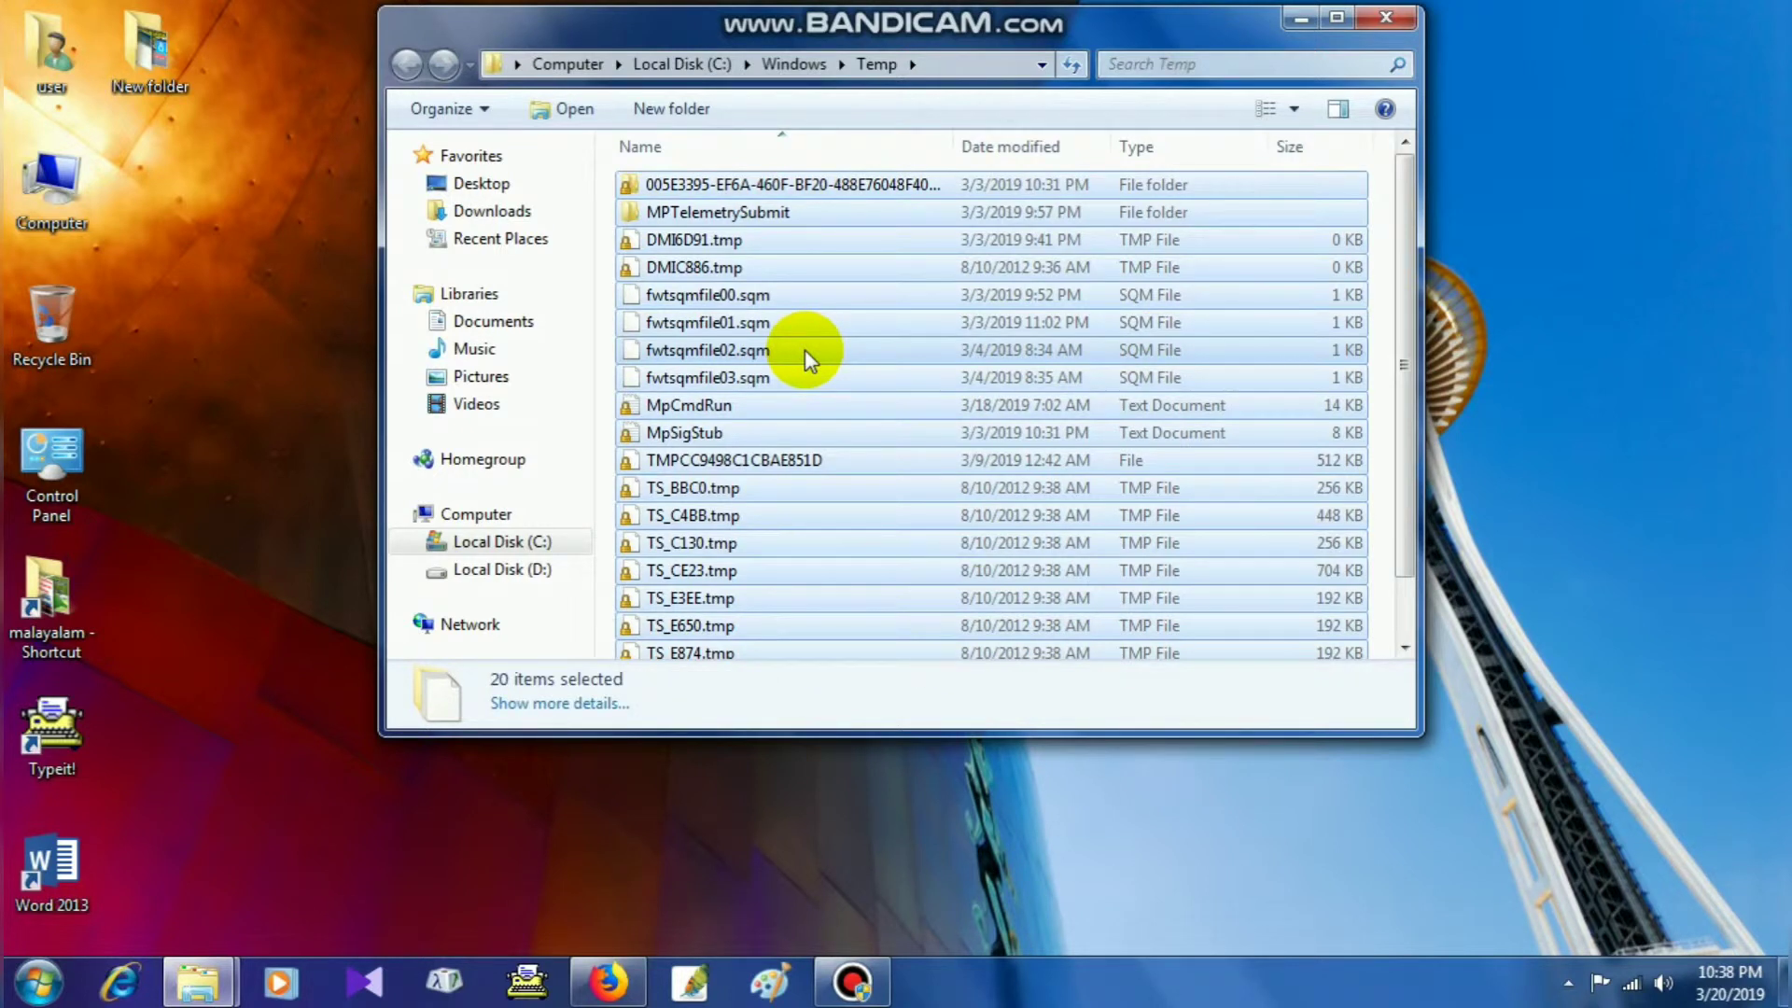
pyautogui.press('Delete')
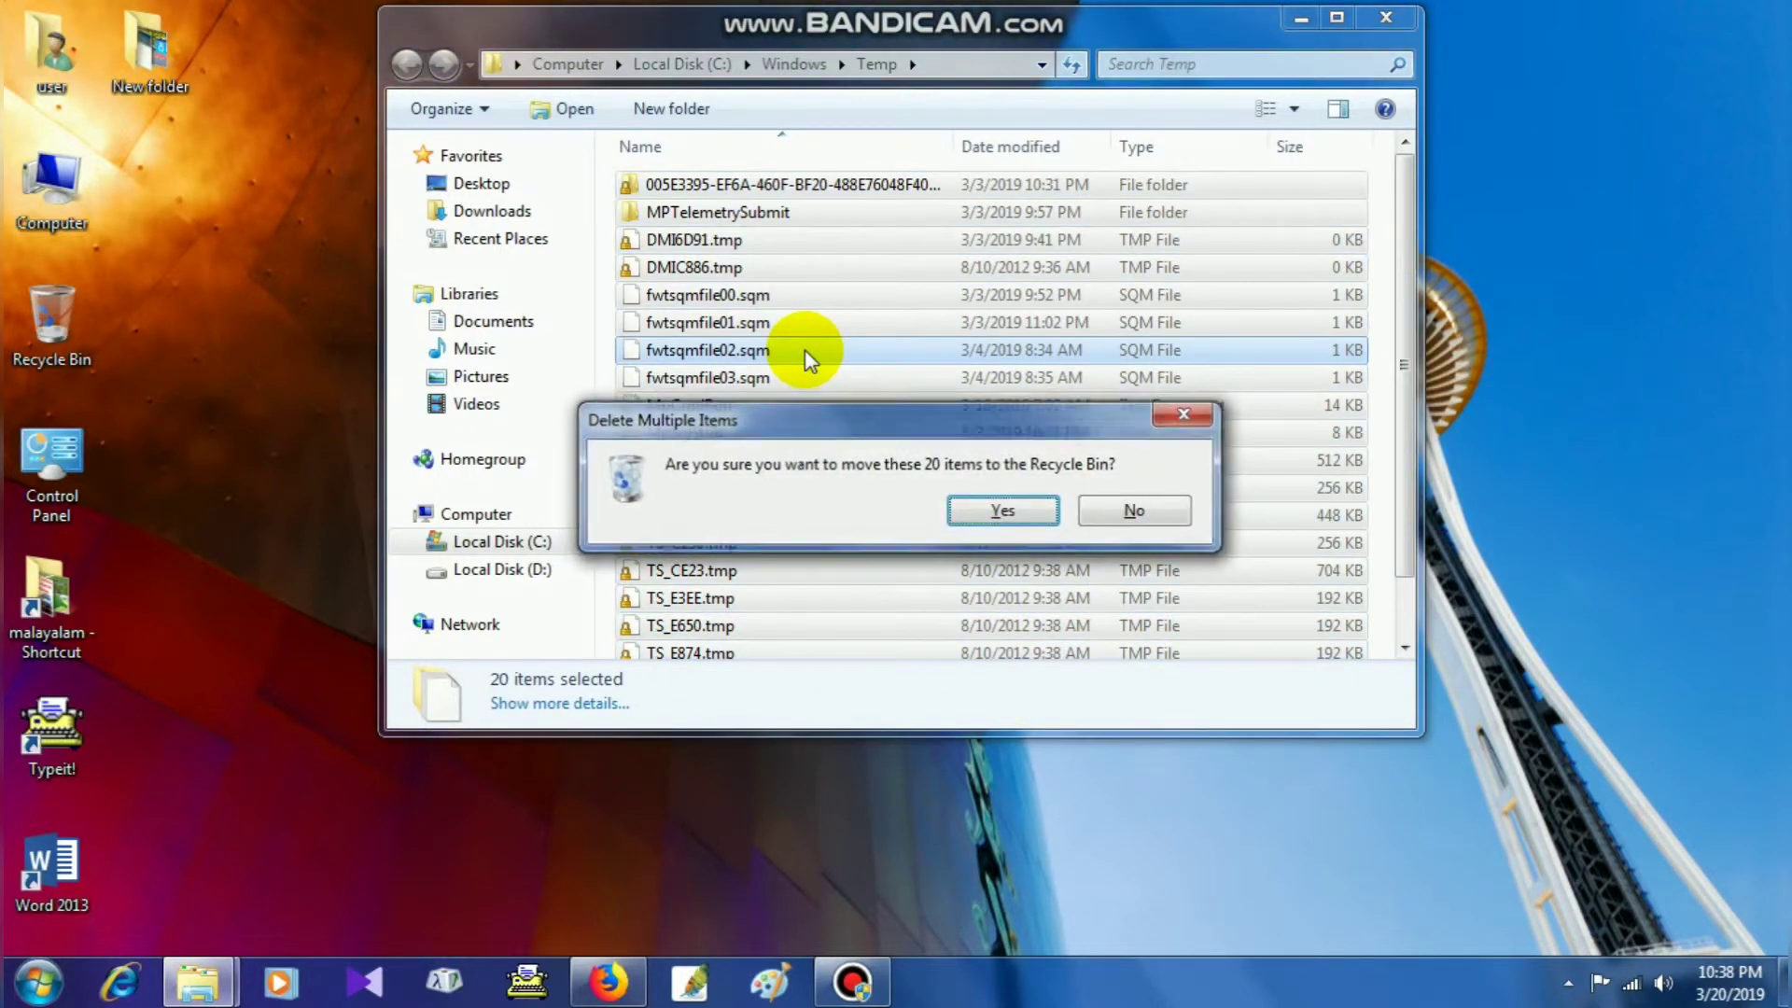
pyautogui.click(1001, 510)
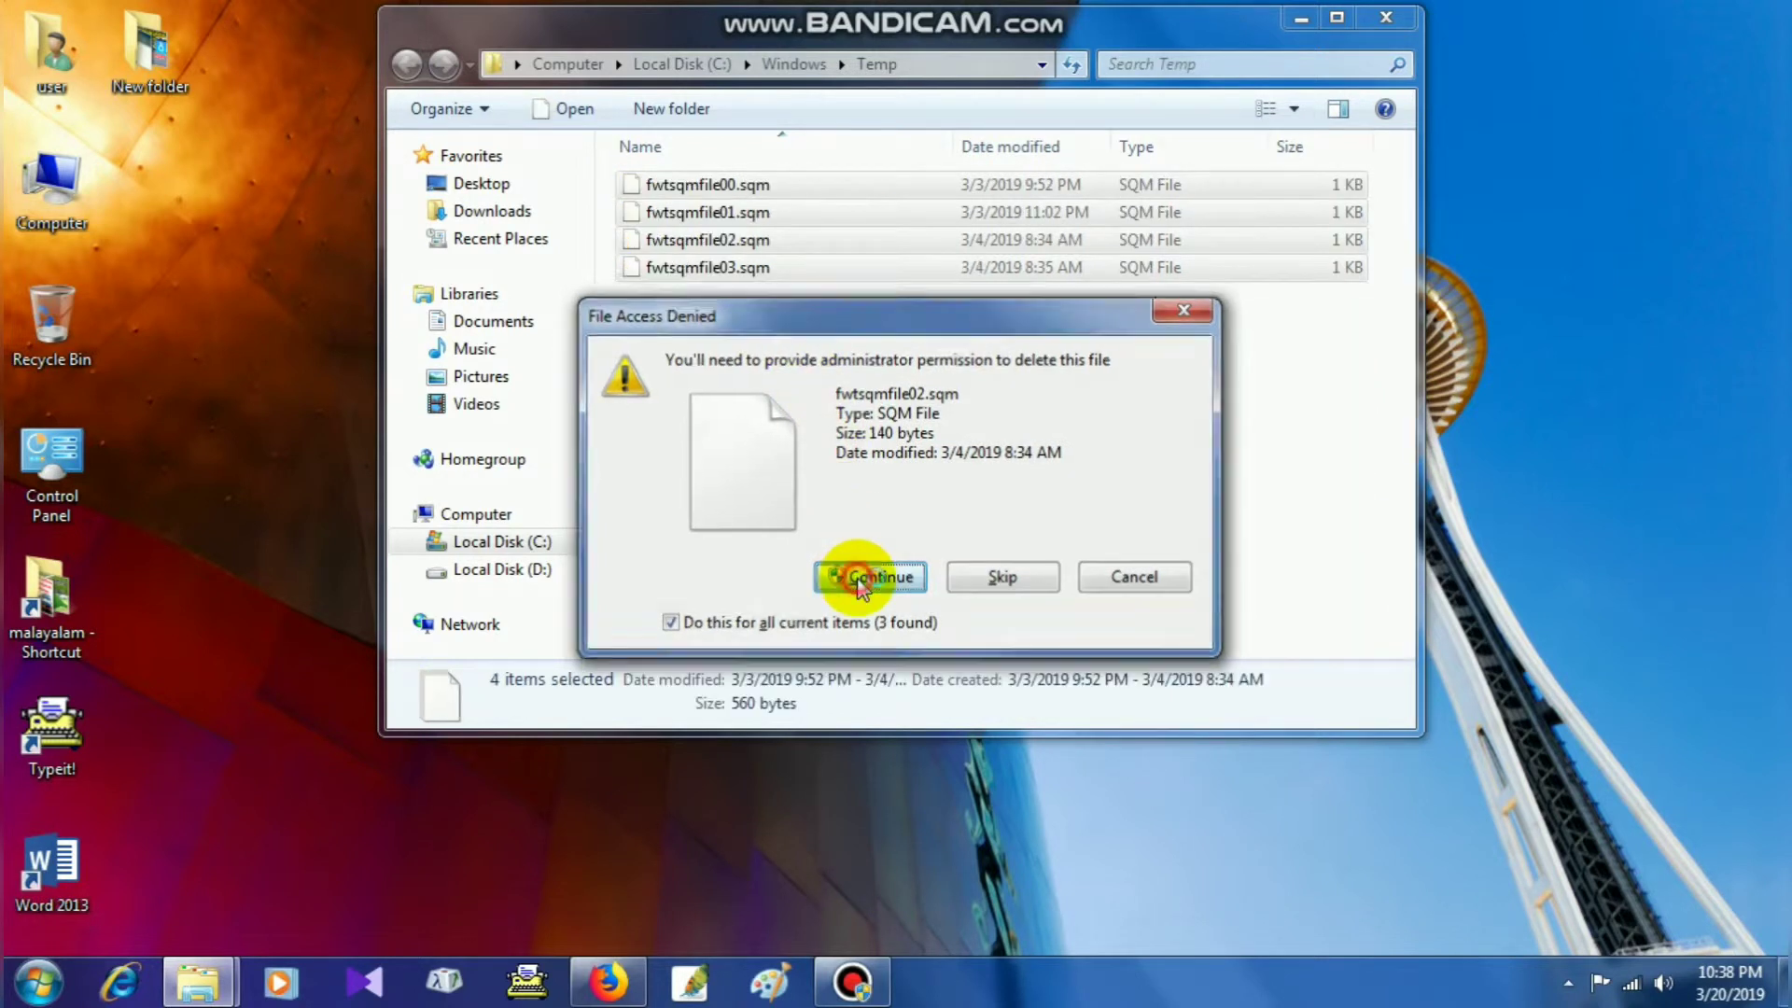
pyautogui.click(870, 577)
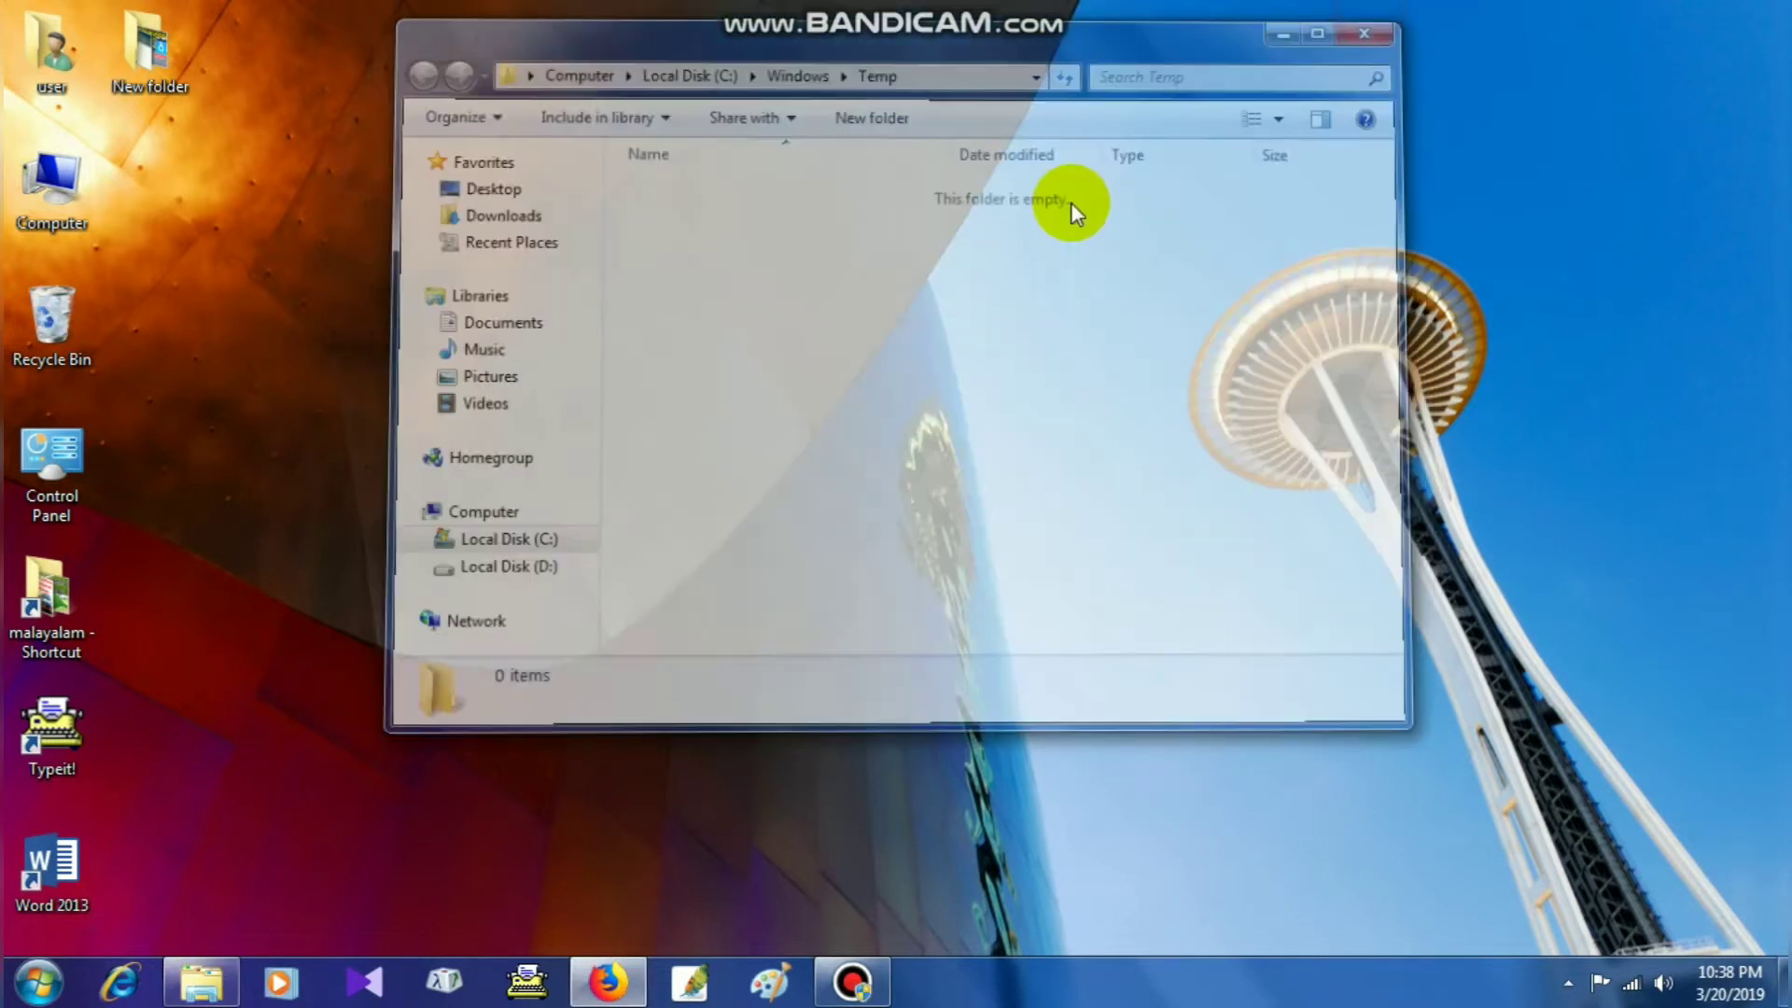
pyautogui.click(1366, 34)
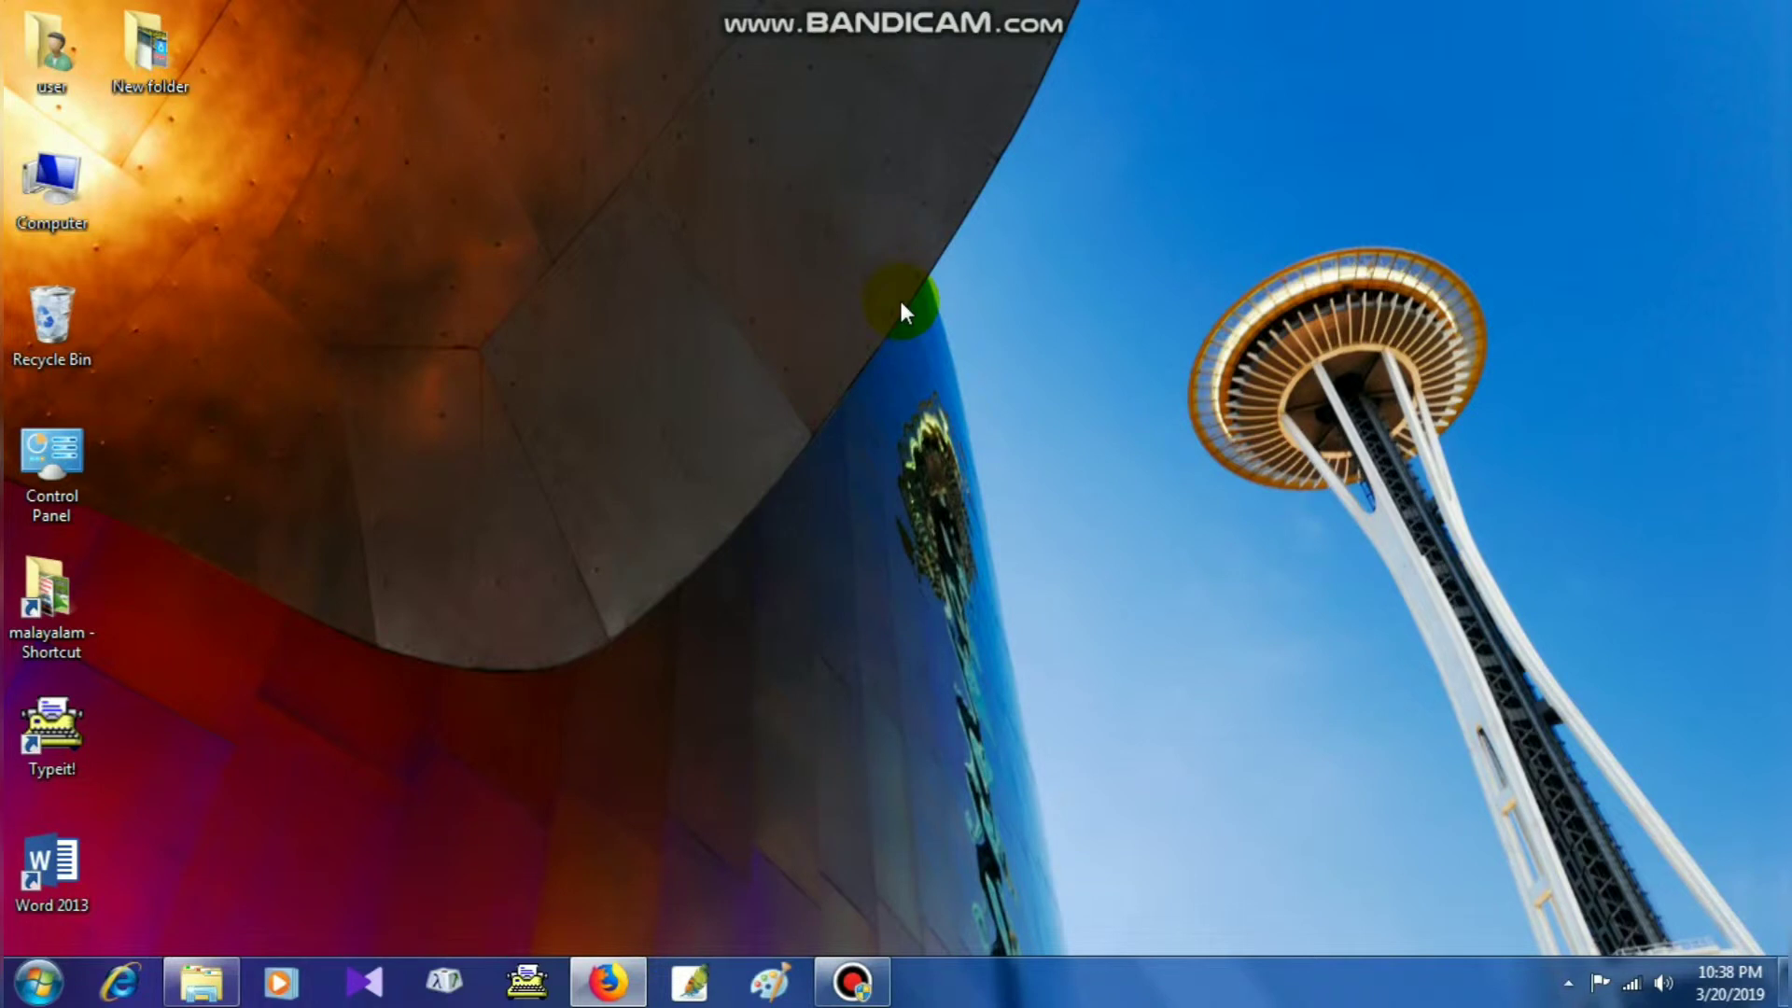
# Launch the user's %temp% folder from a new Run box.
pyautogui.press('Win+r')
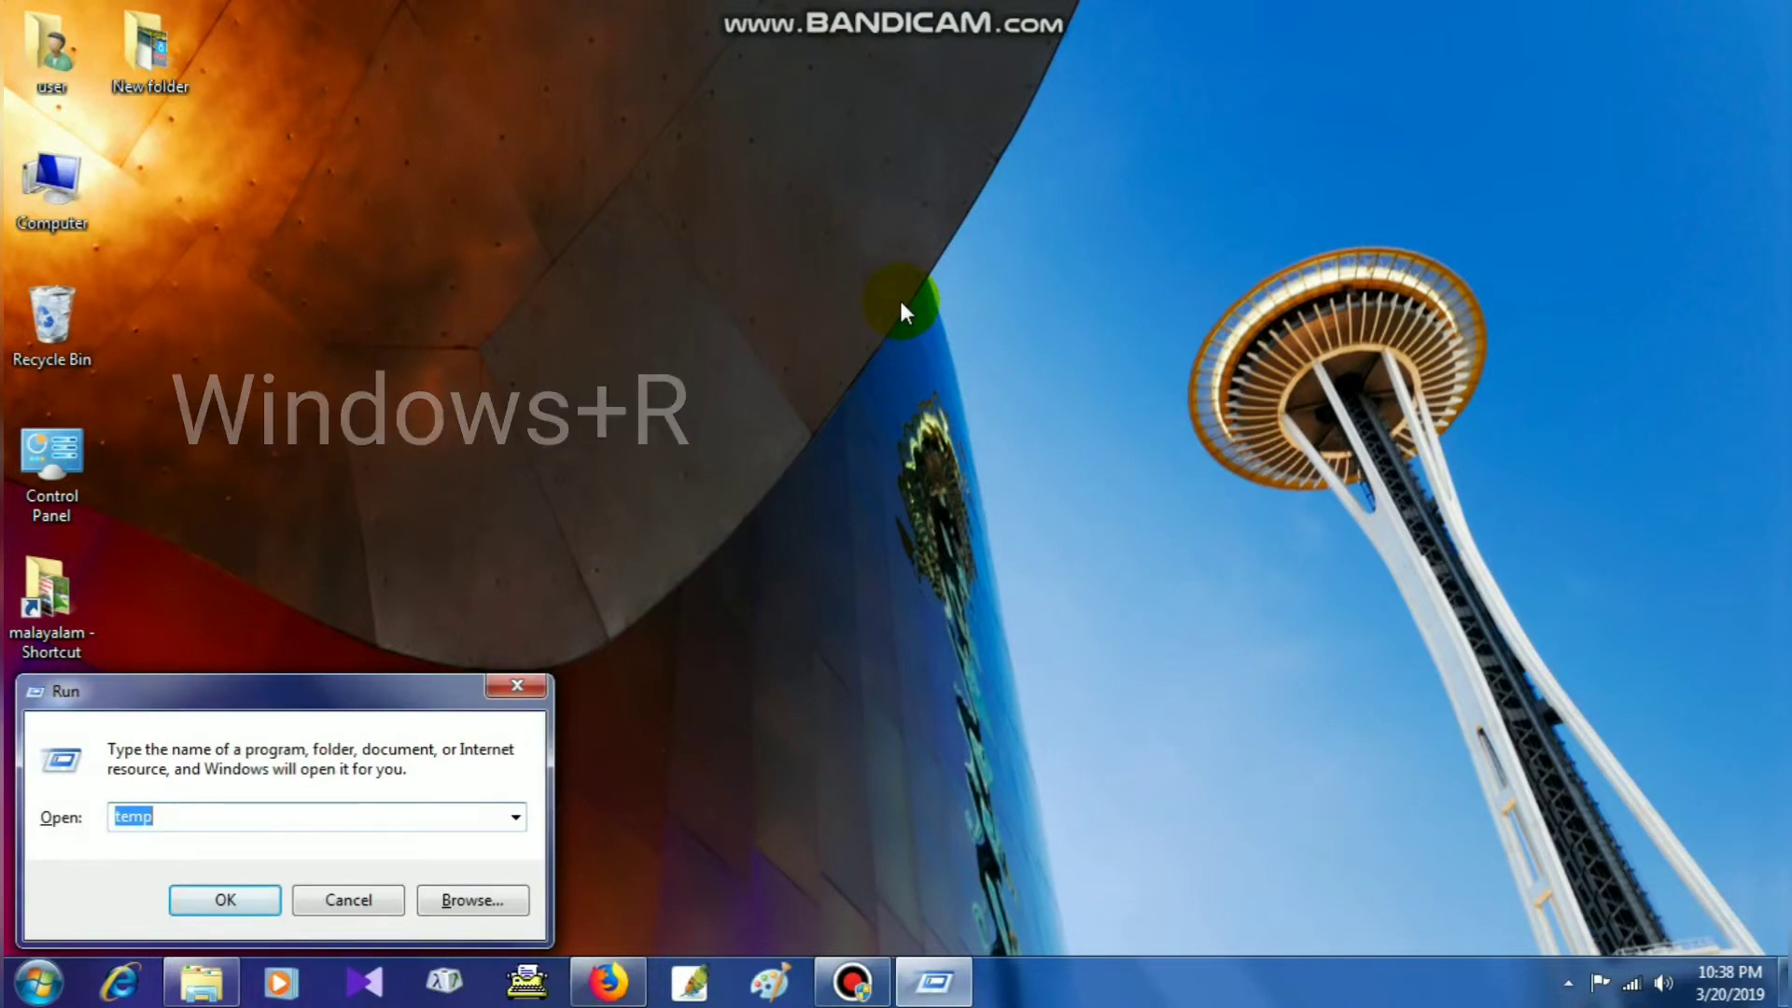
pyautogui.write('%te')
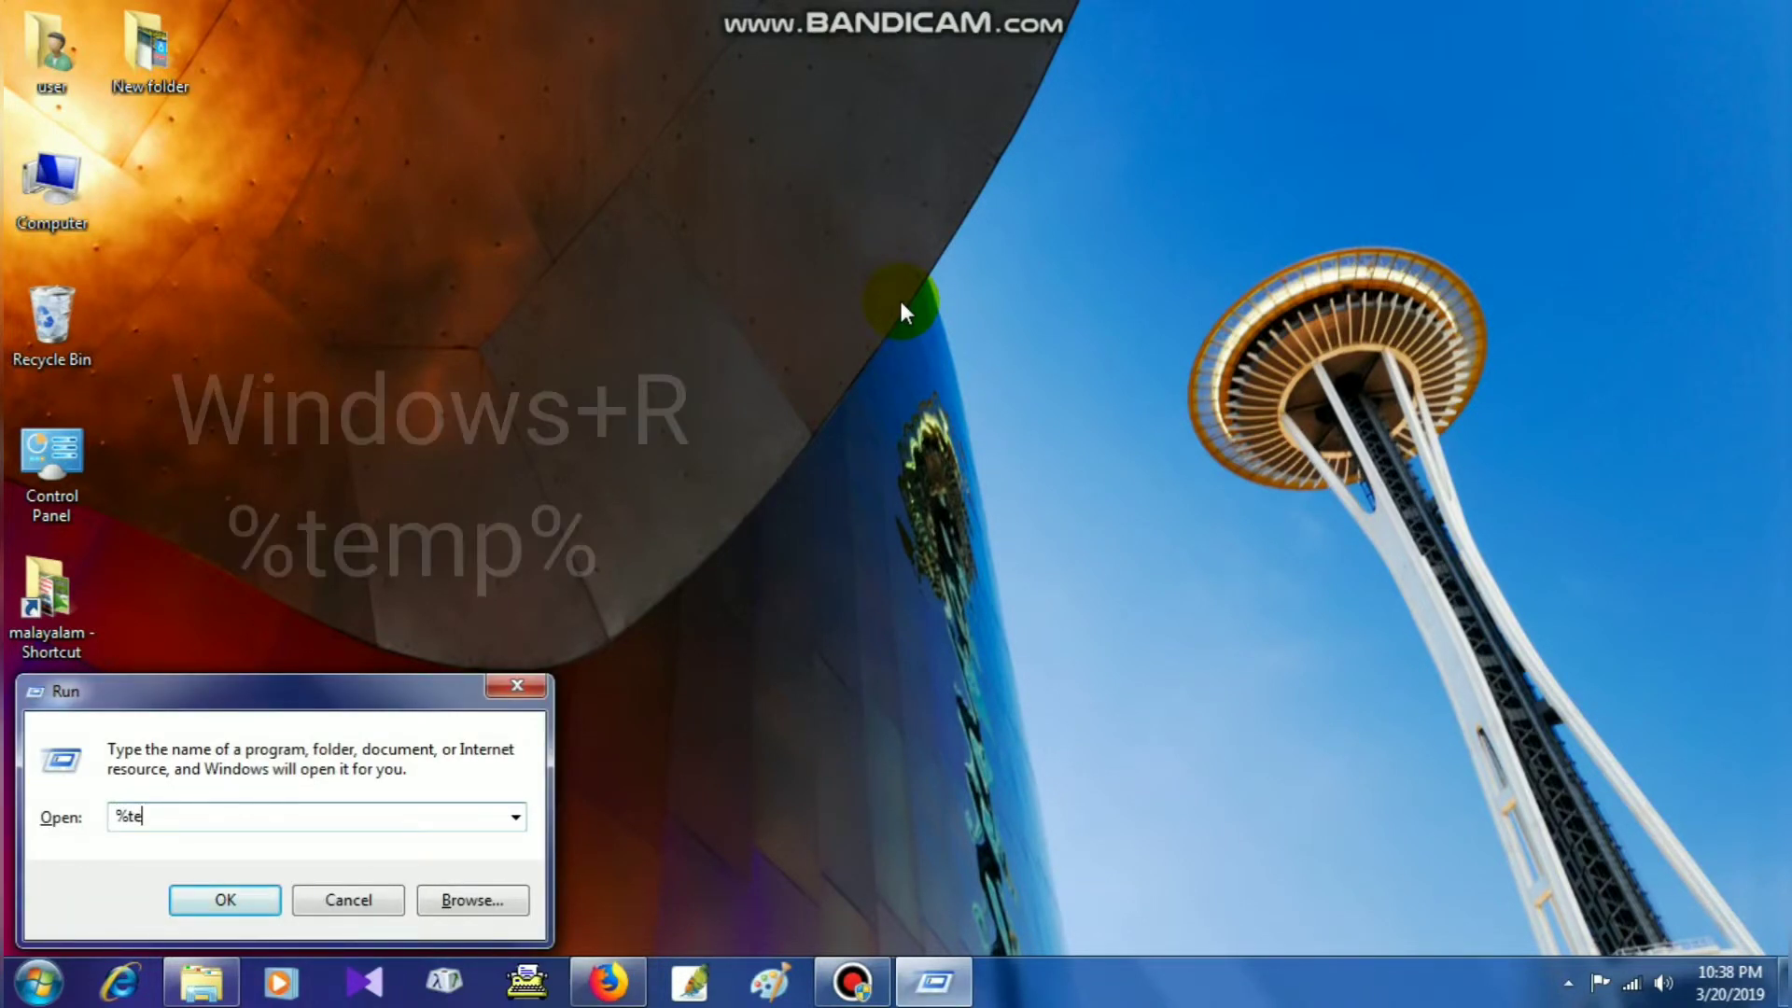
pyautogui.write('mp%')
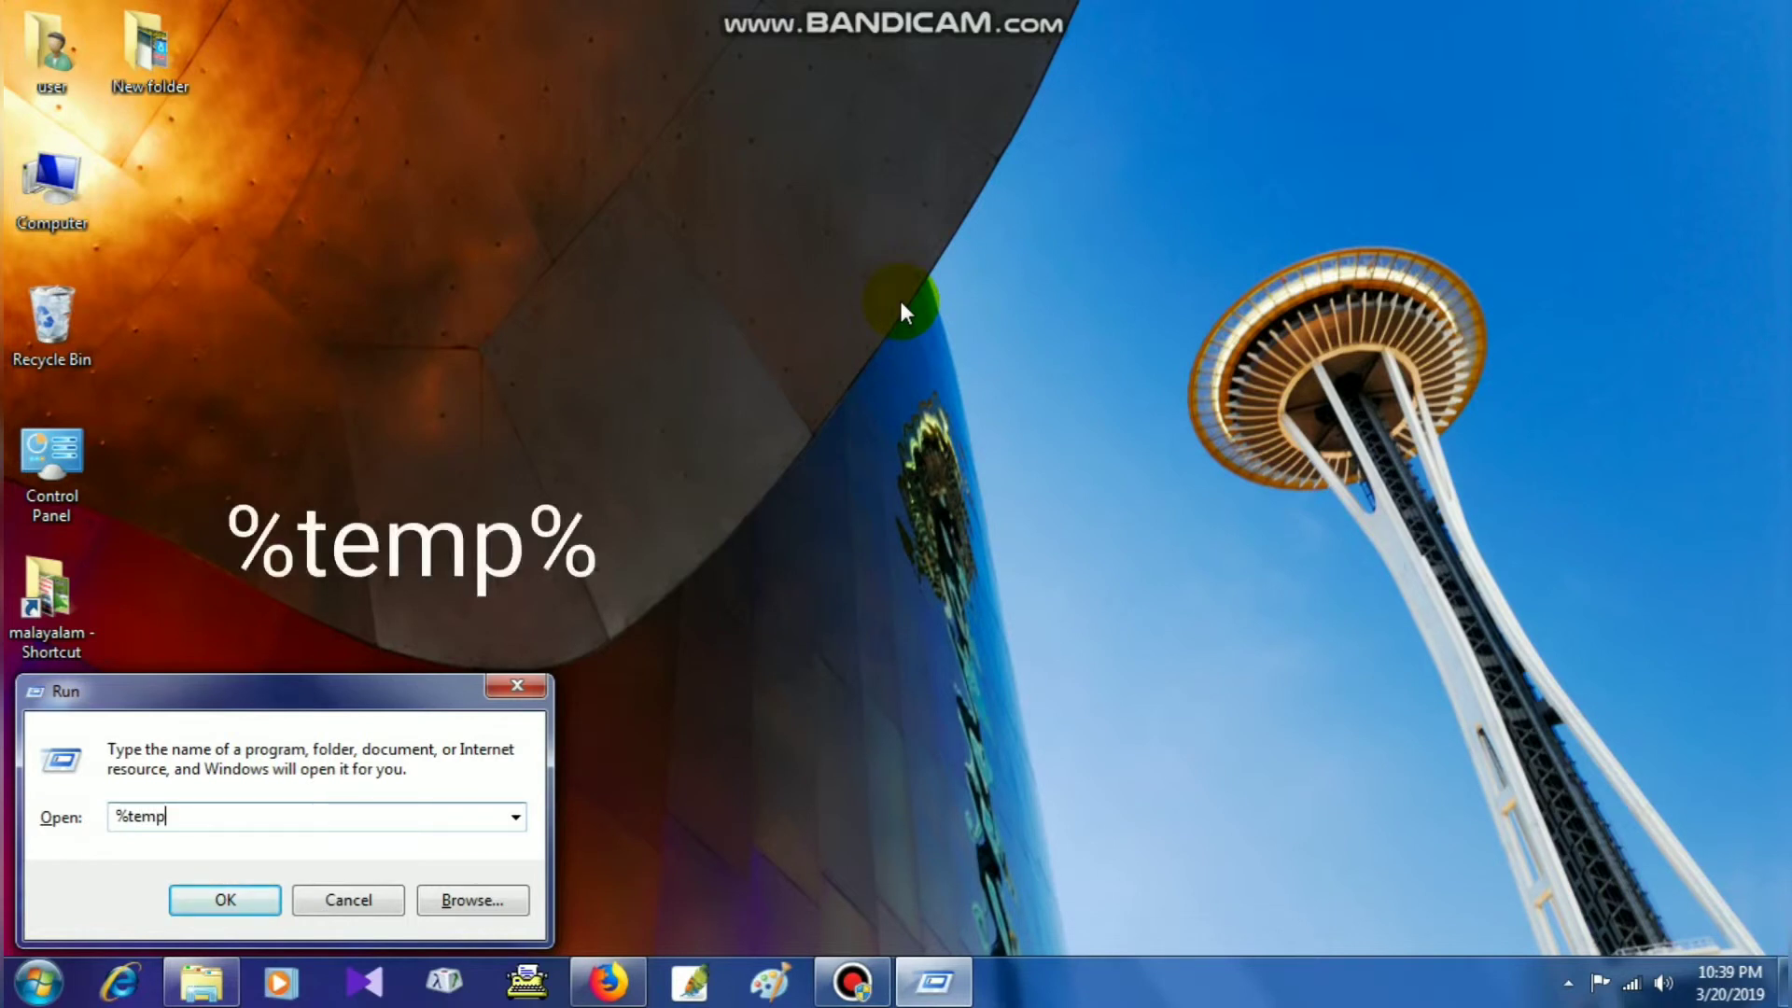
pyautogui.click(224, 899)
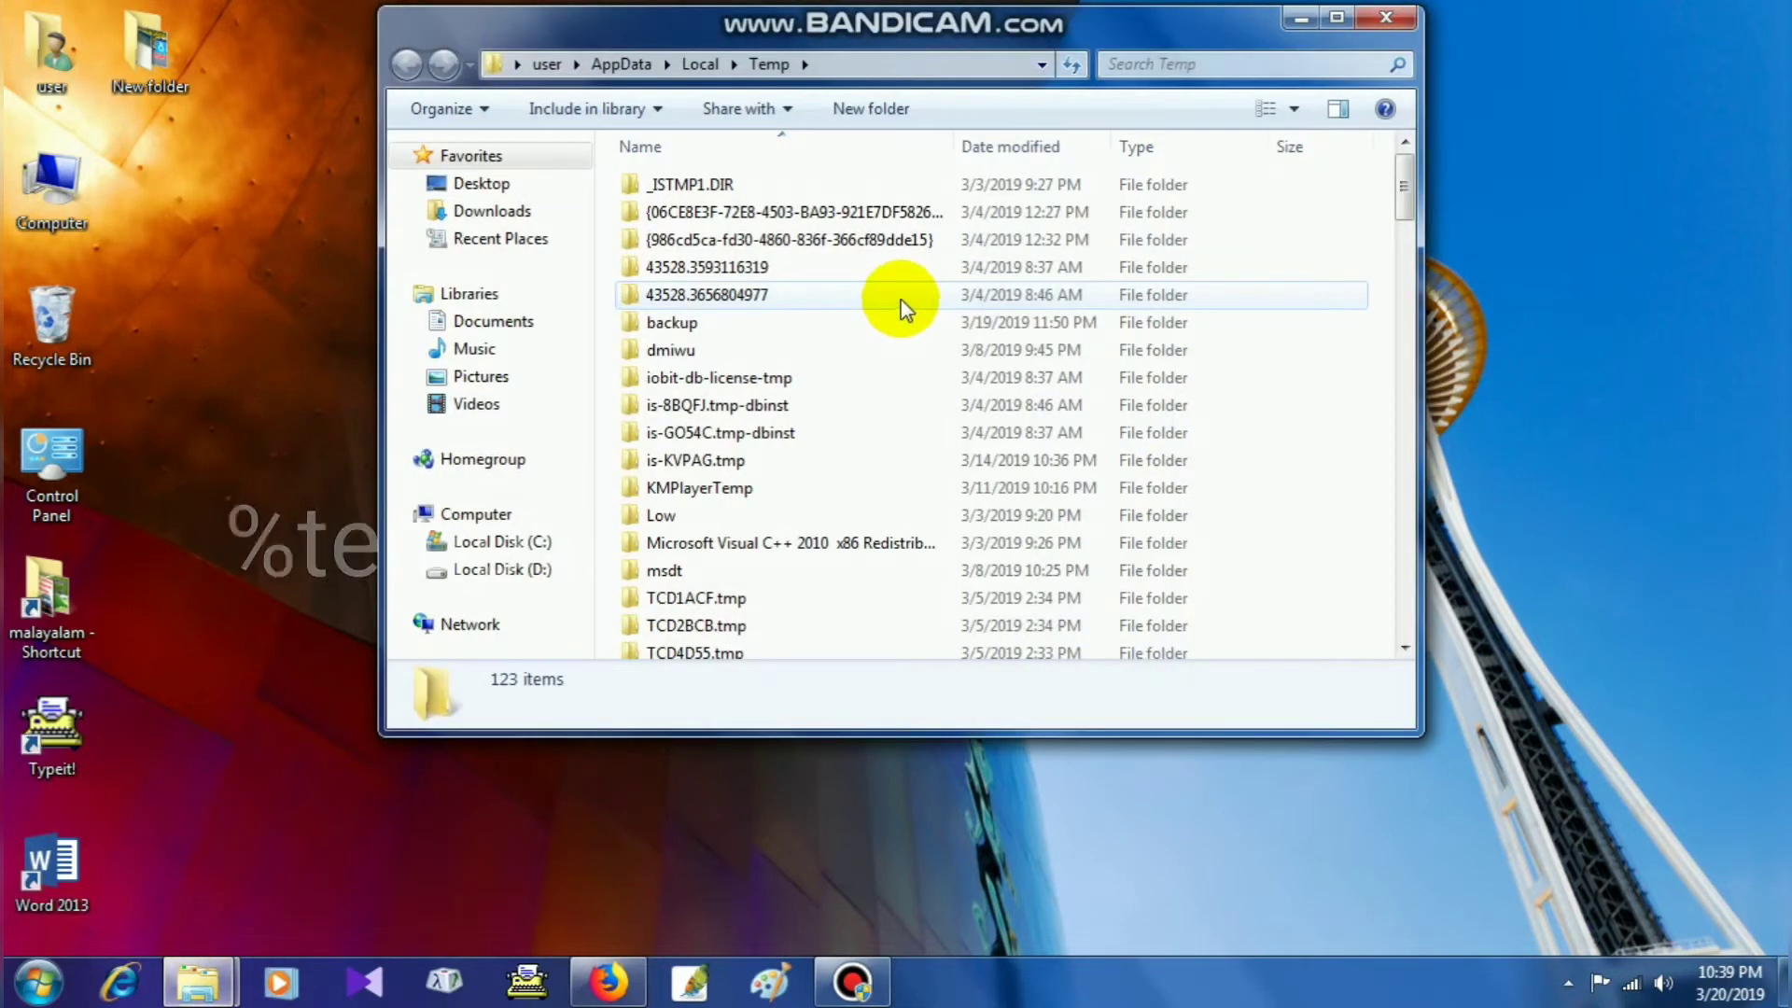
# Delete everything in %temp%, skipping the in-use file for all items, and bring Run back up.
pyautogui.press('ctrl+a')
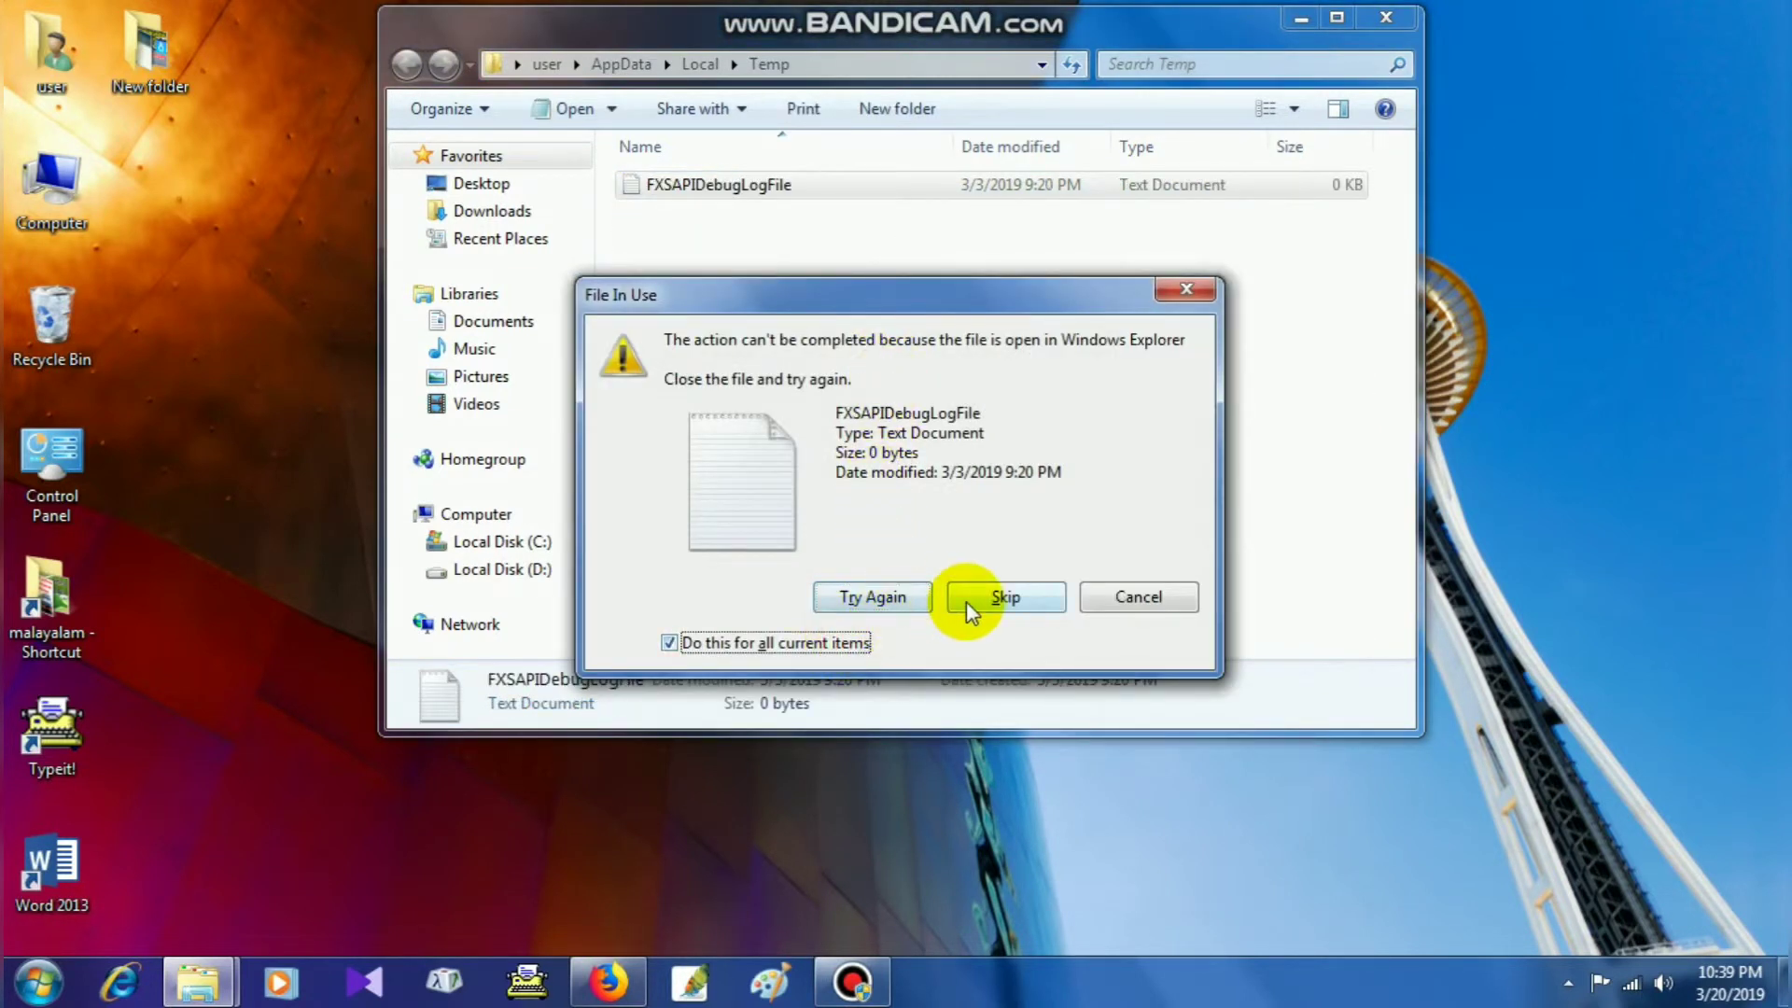
pyautogui.click(1004, 597)
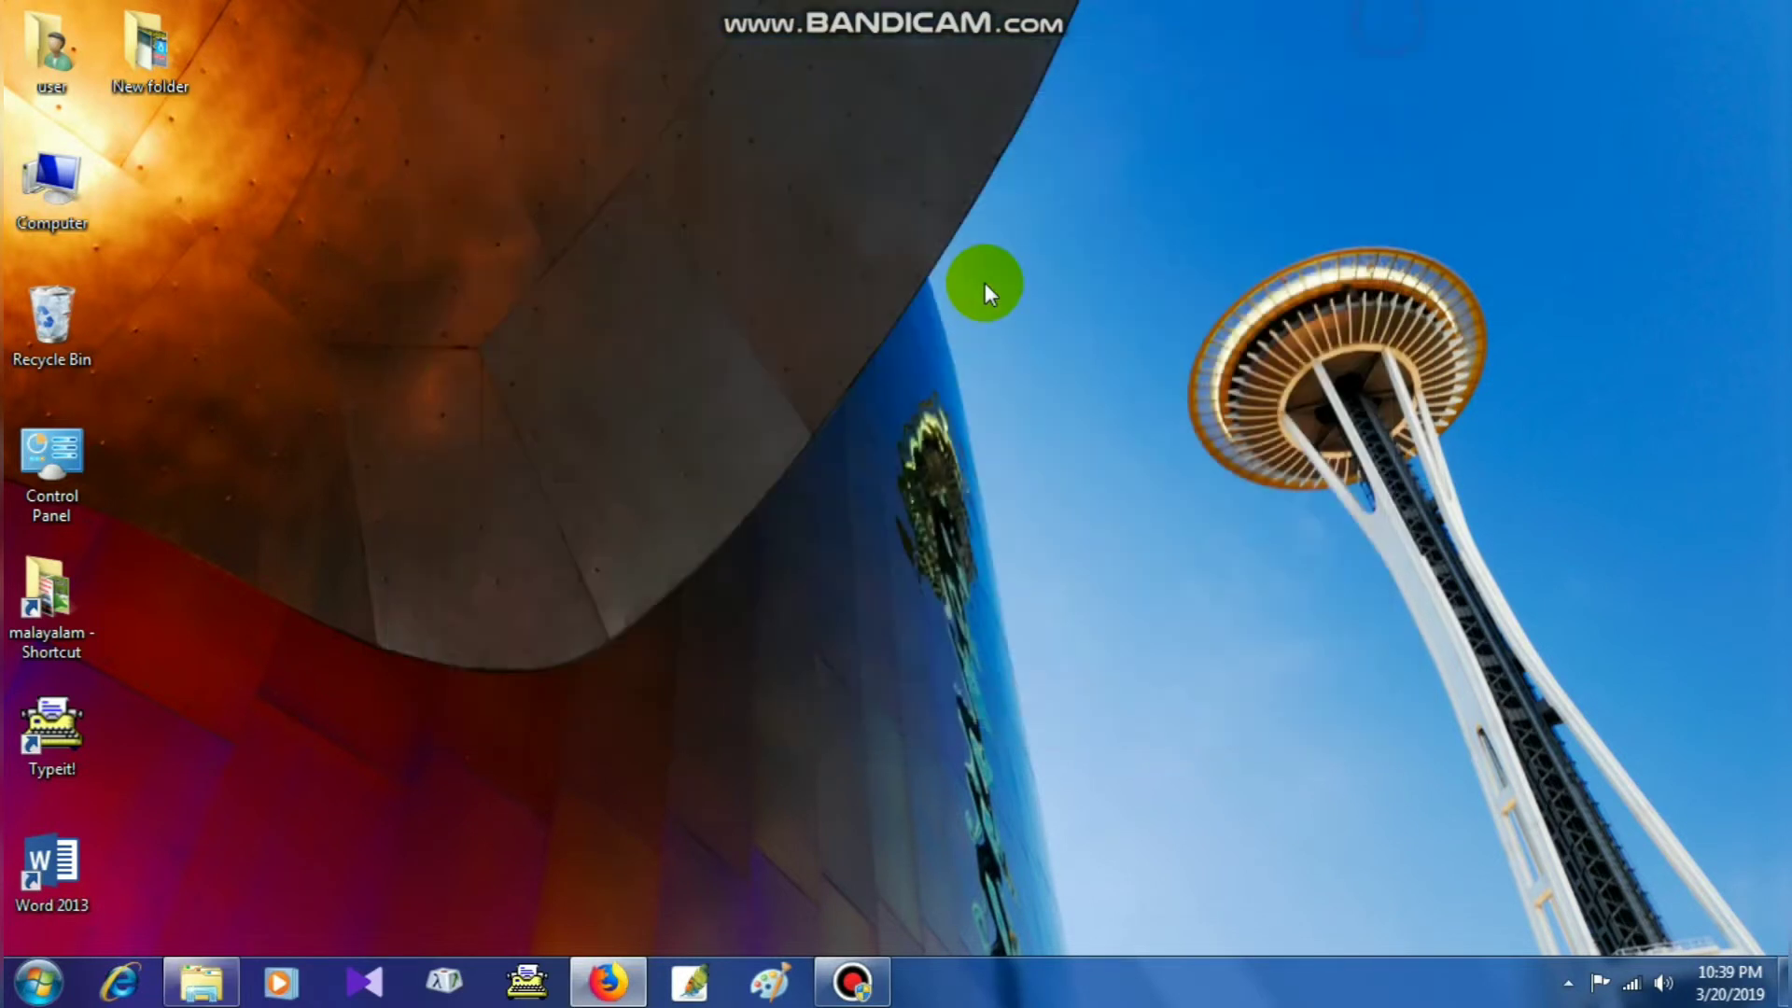
pyautogui.press('Win+r')
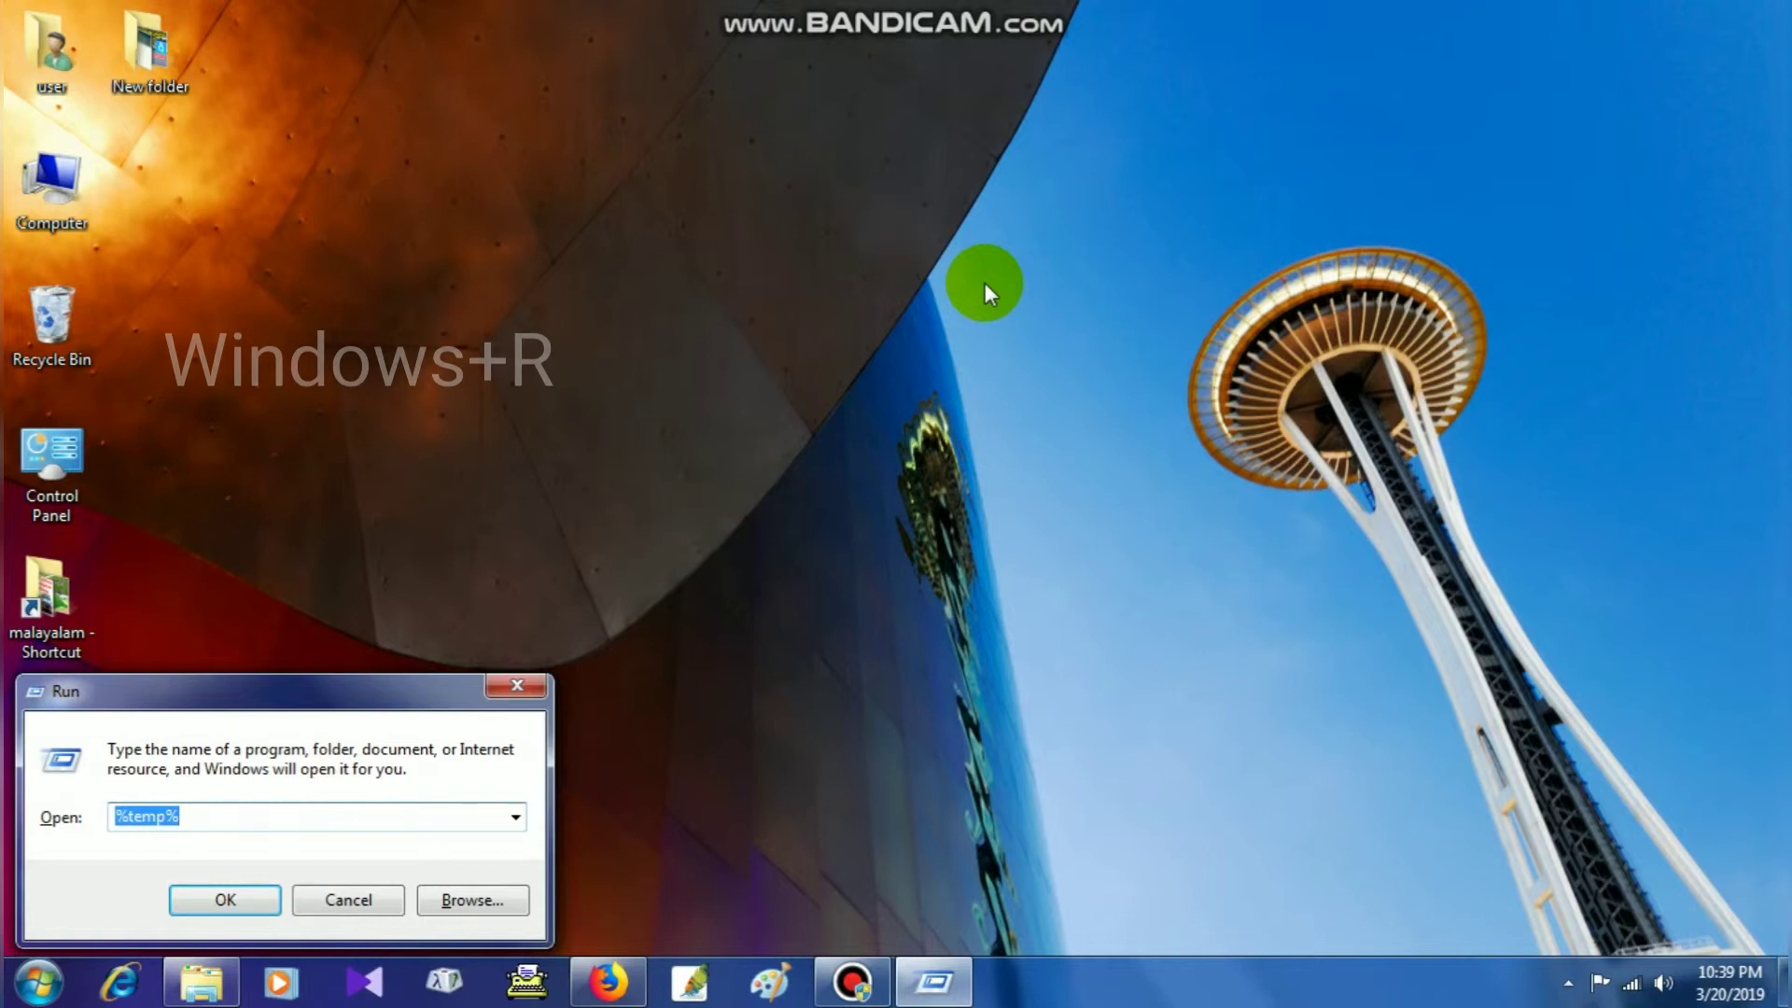
pyautogui.moveTo(911, 332)
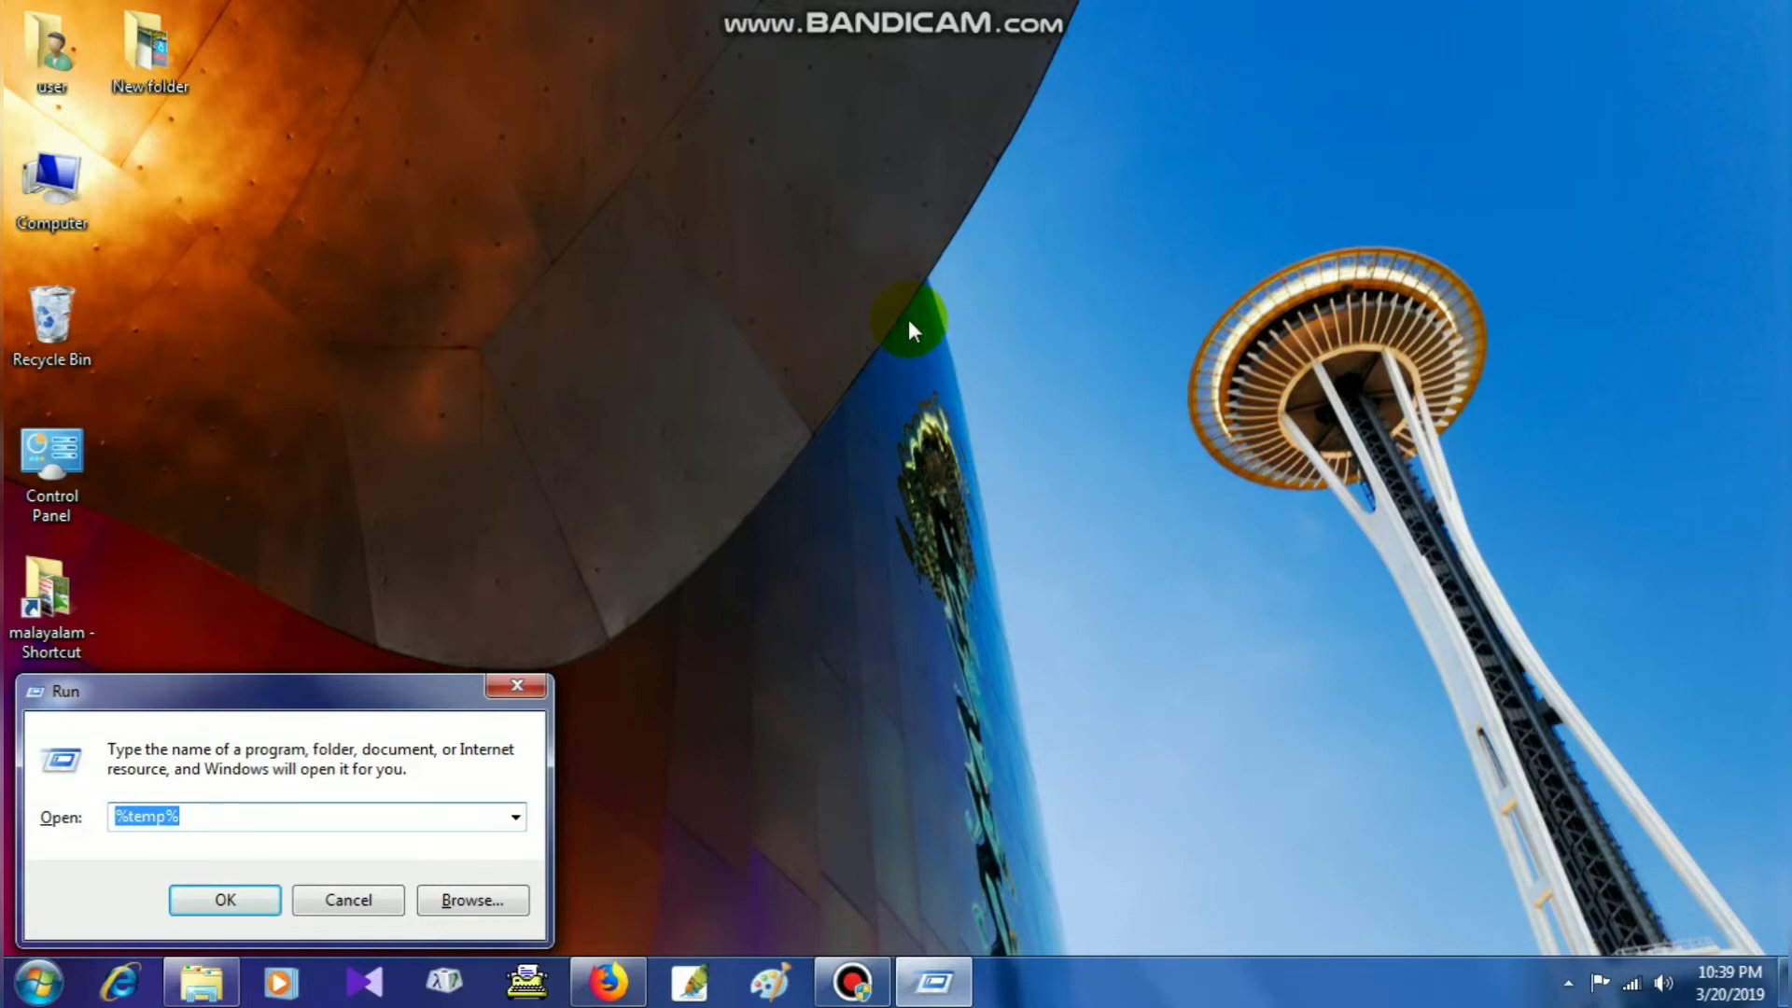
# Launch the Recent folder via 'recent', confirm it shows 0 items, and close it.
pyautogui.write('recen')
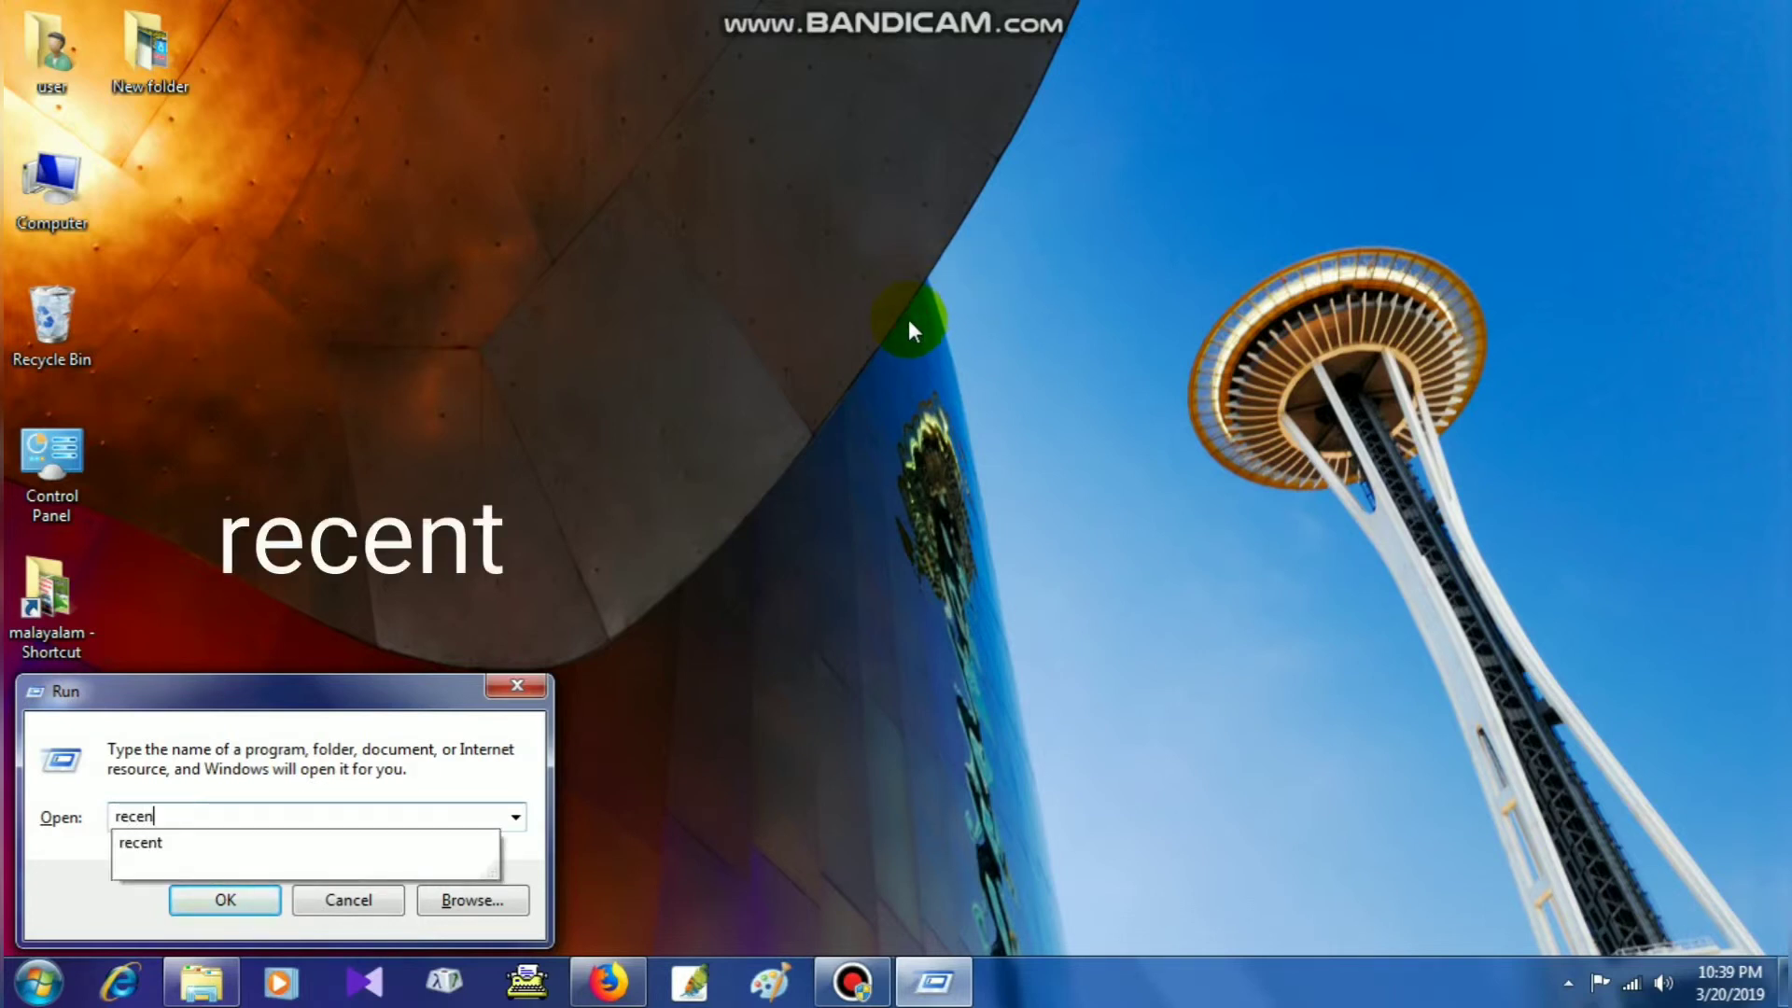
pyautogui.click(224, 900)
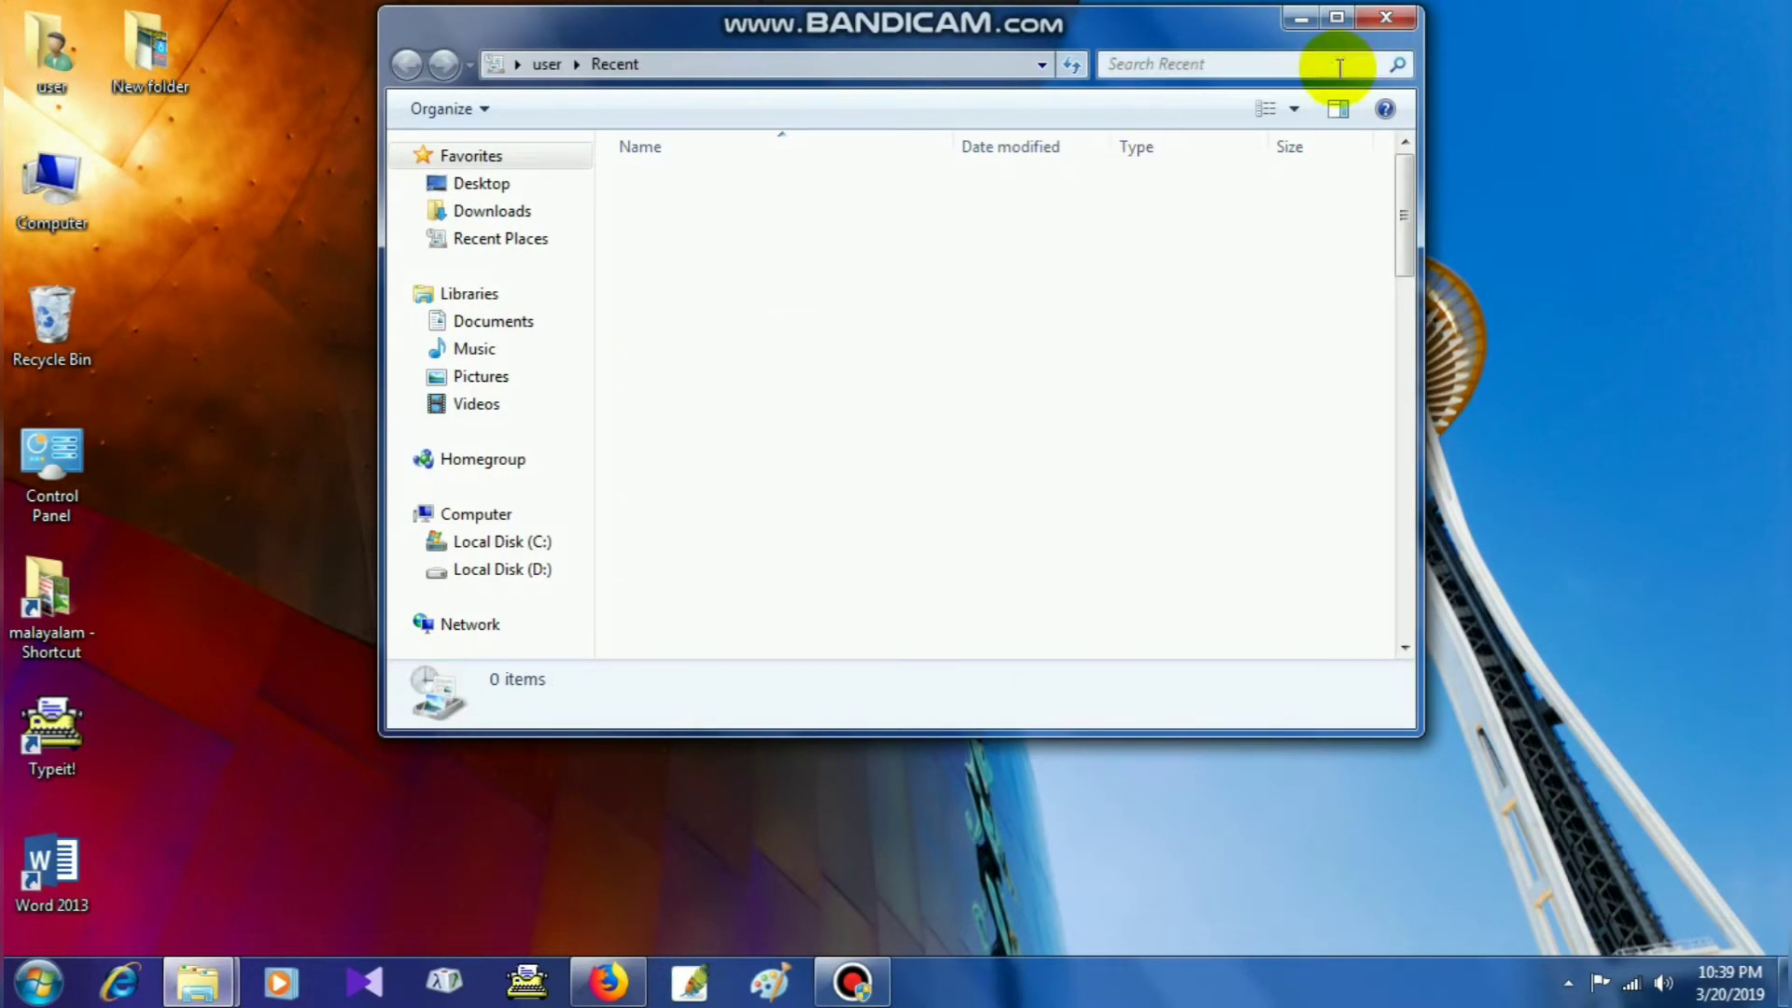
pyautogui.click(1387, 17)
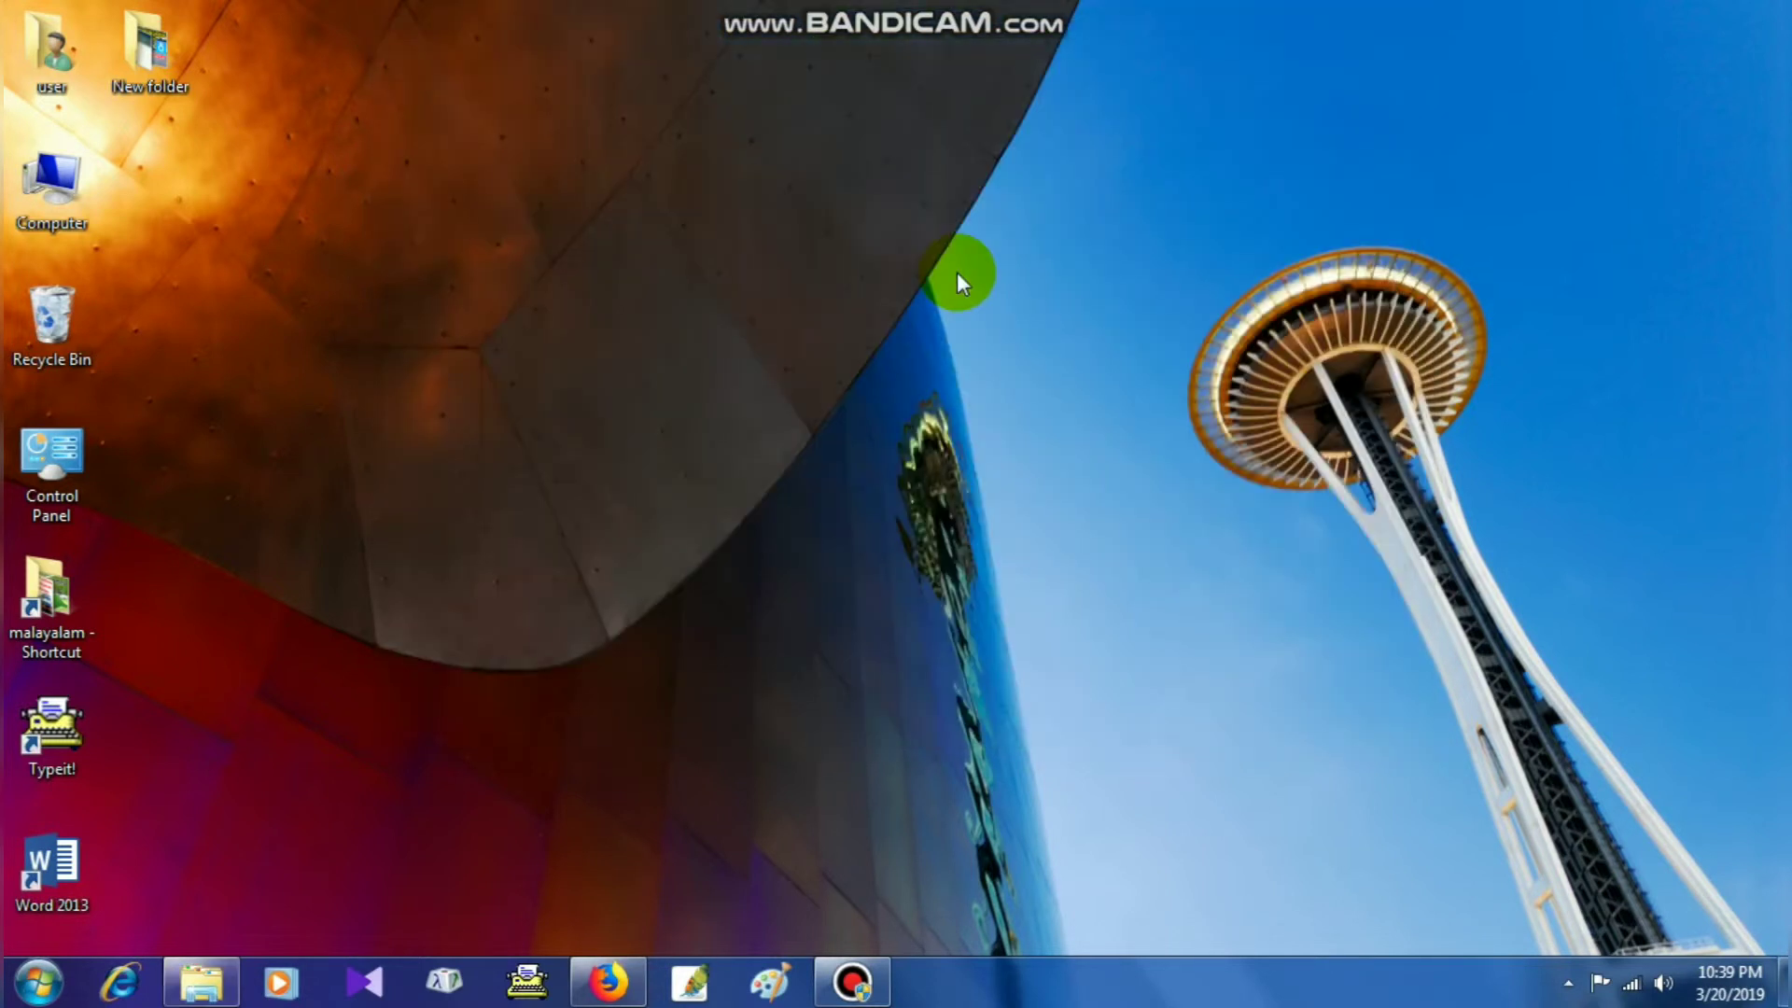
# Launch the Prefetch folder via Run and delete all 95 items, leaving it empty.
pyautogui.press('Win+r')
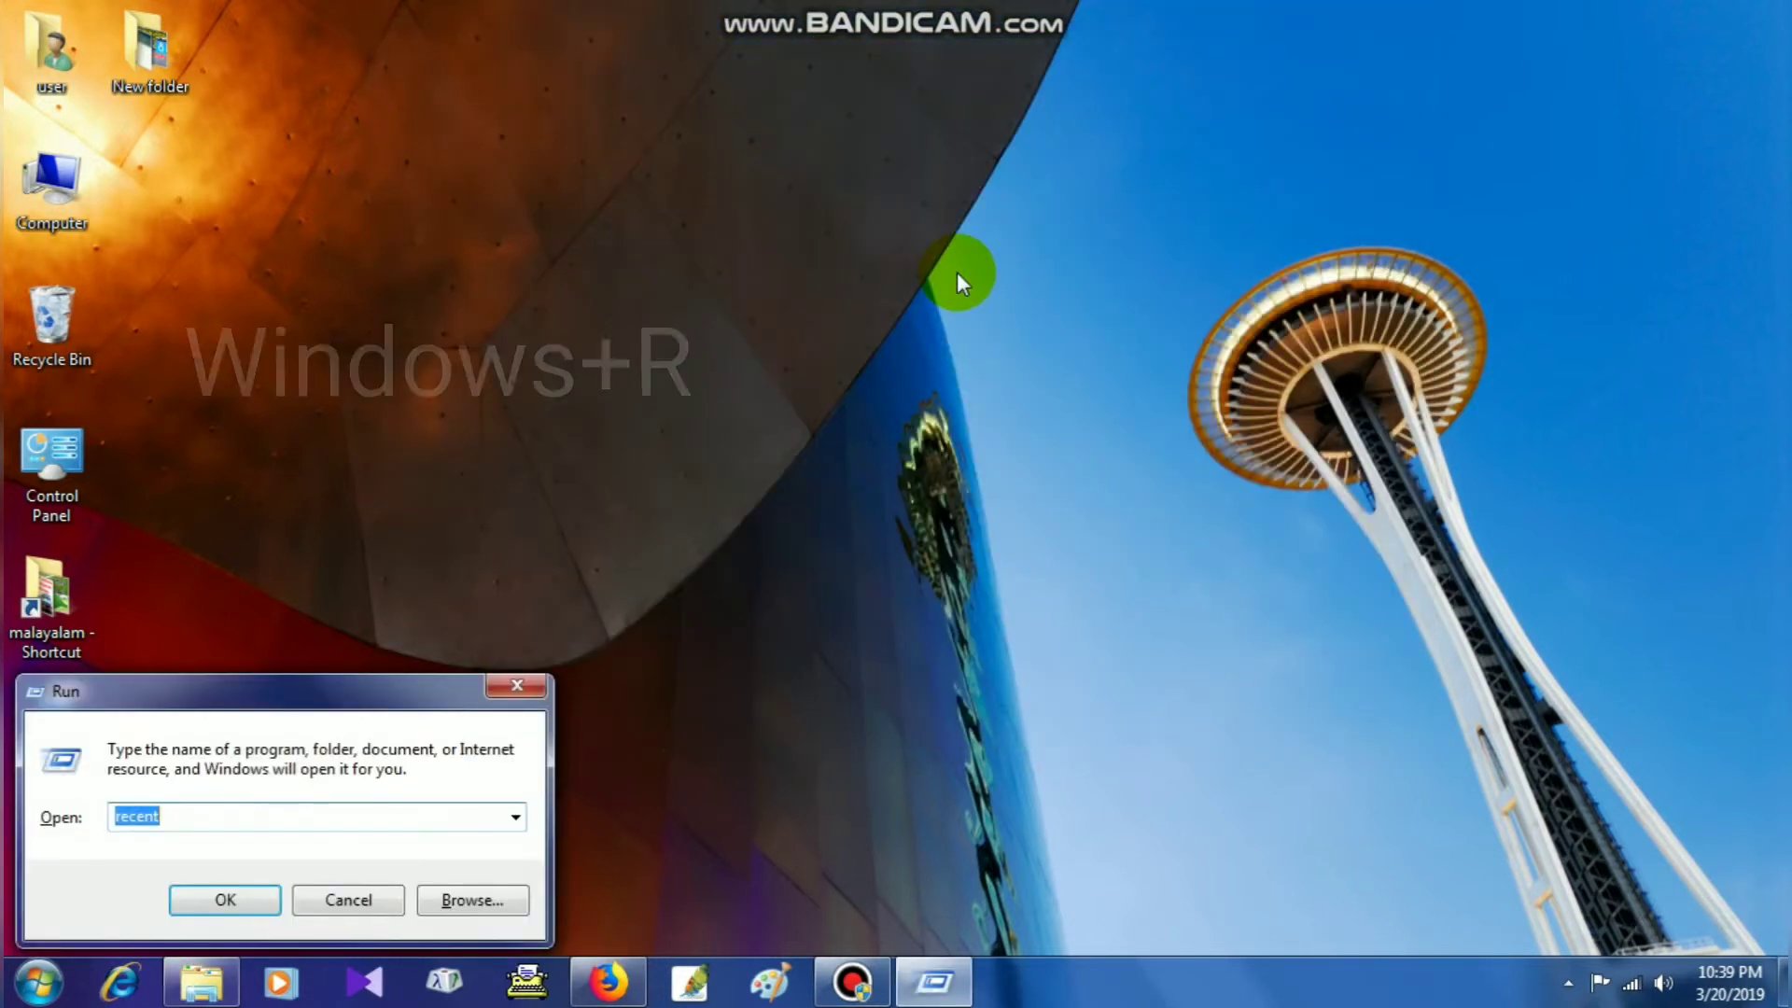
pyautogui.write('prefetch')
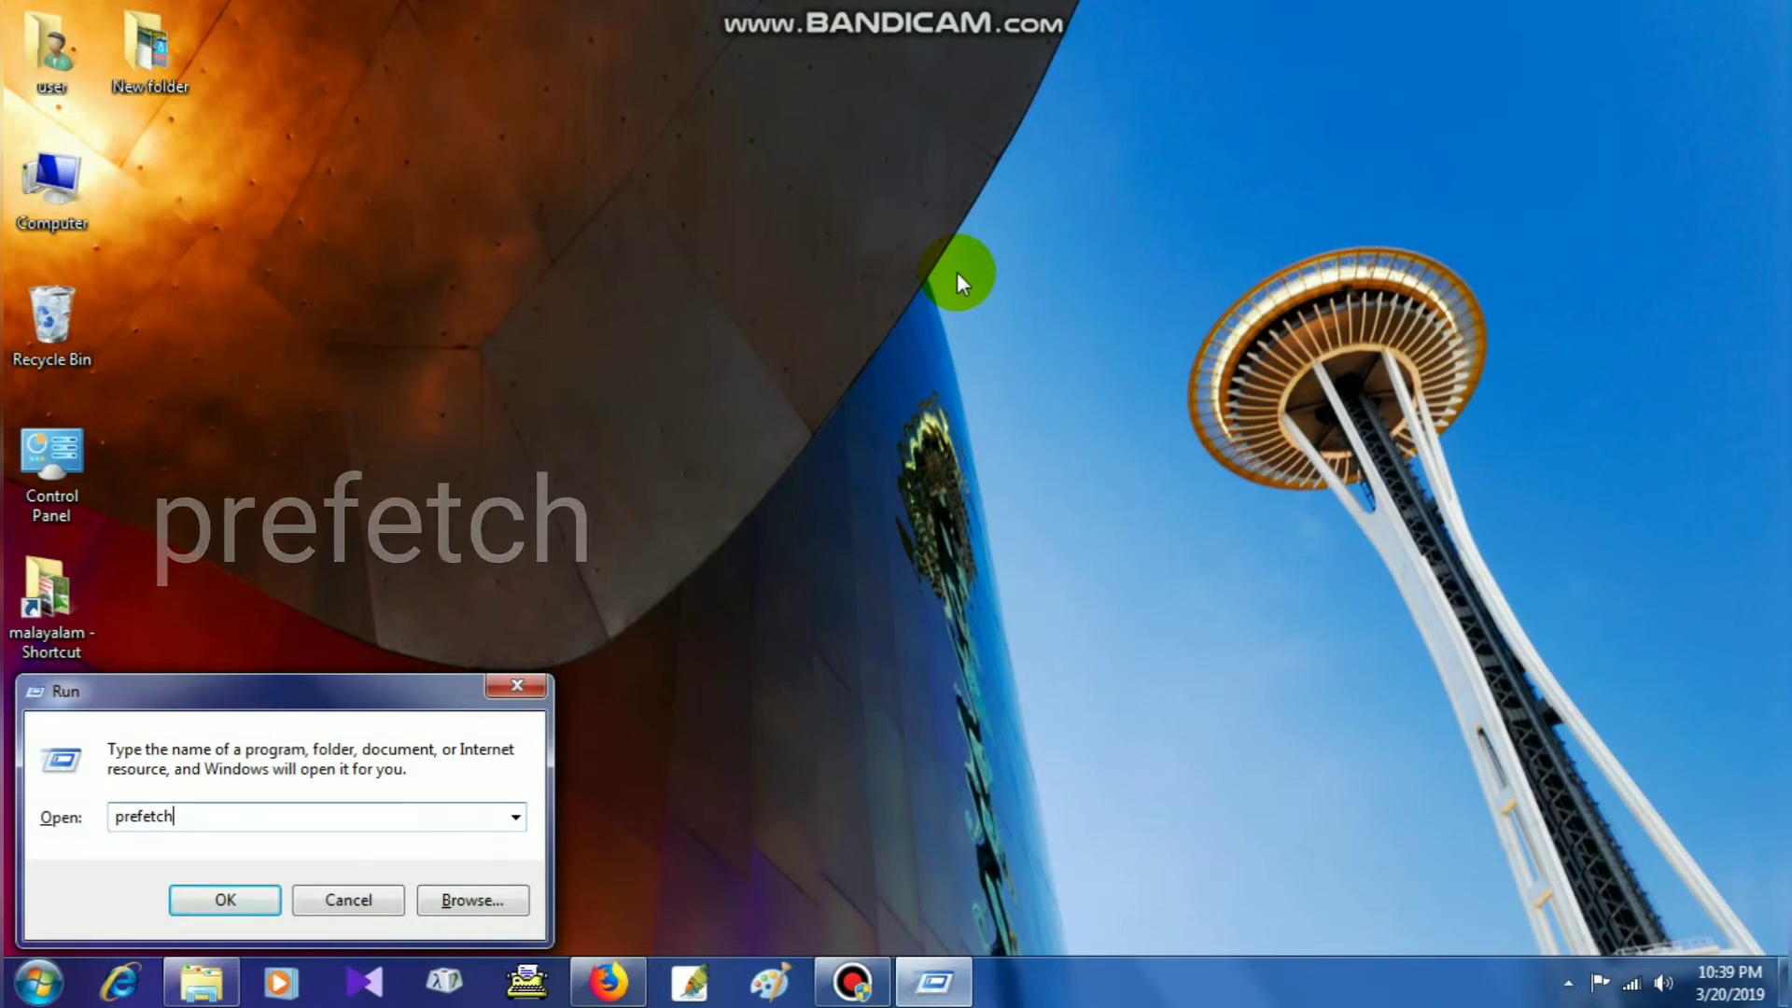
pyautogui.click(225, 899)
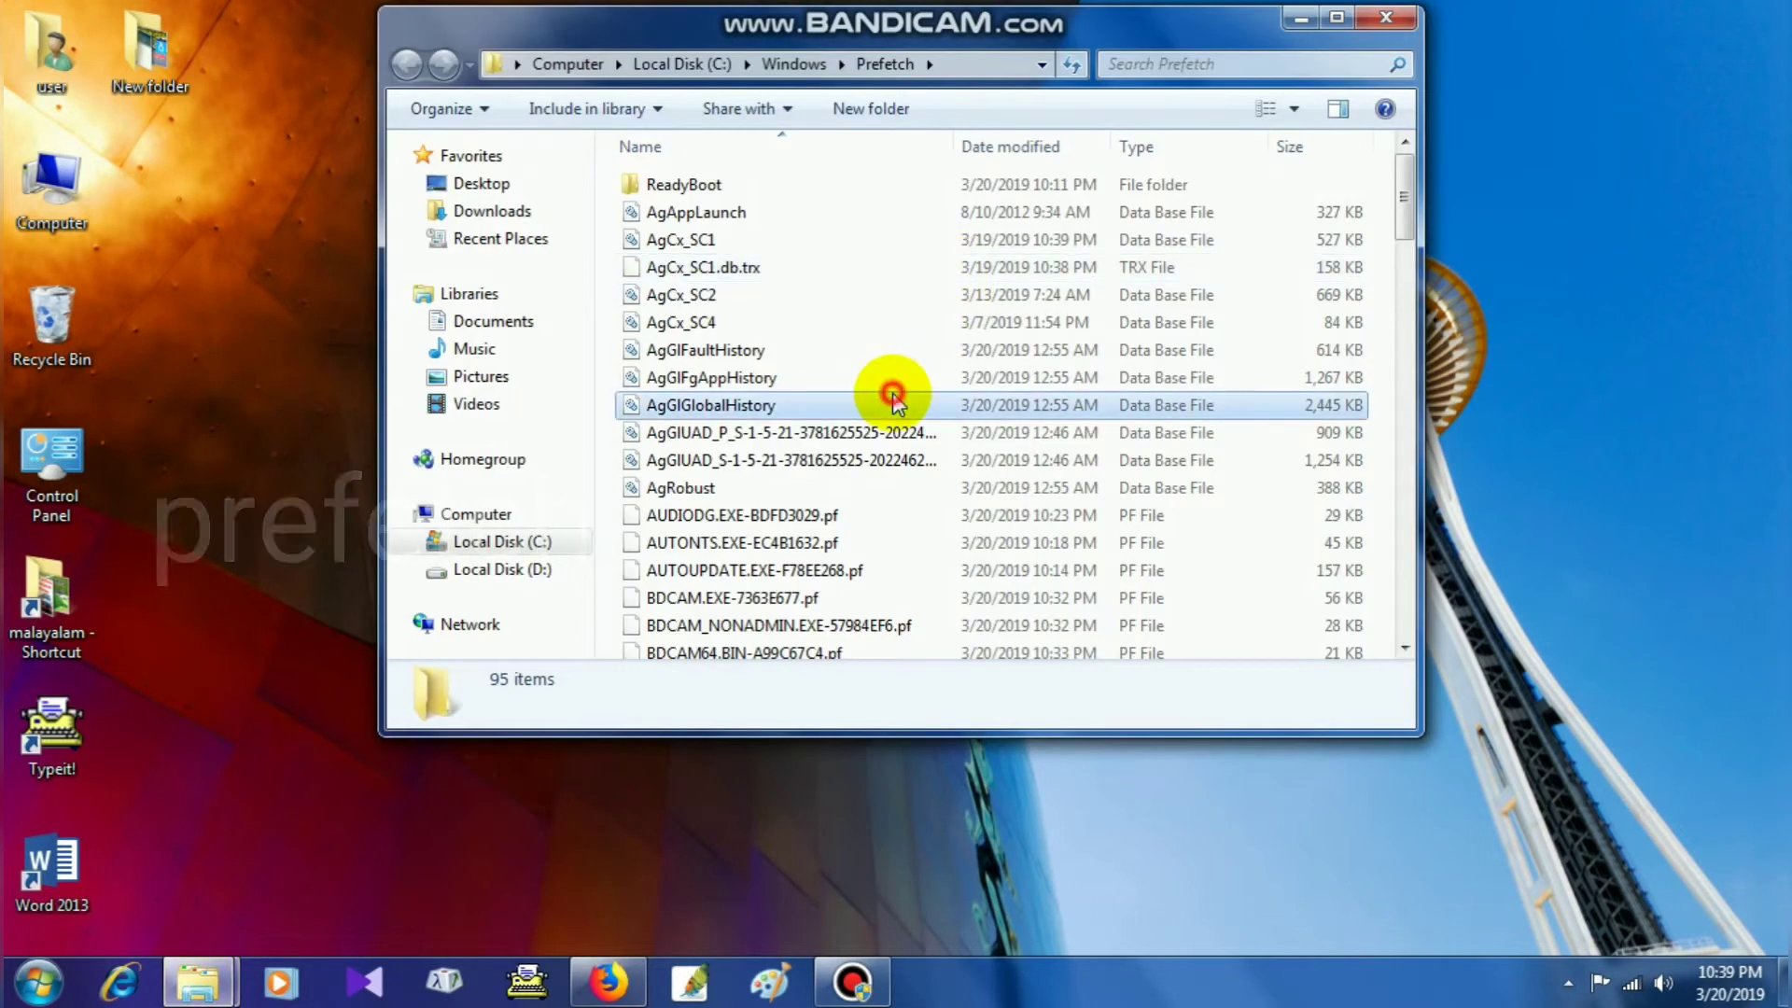
pyautogui.press('Delete')
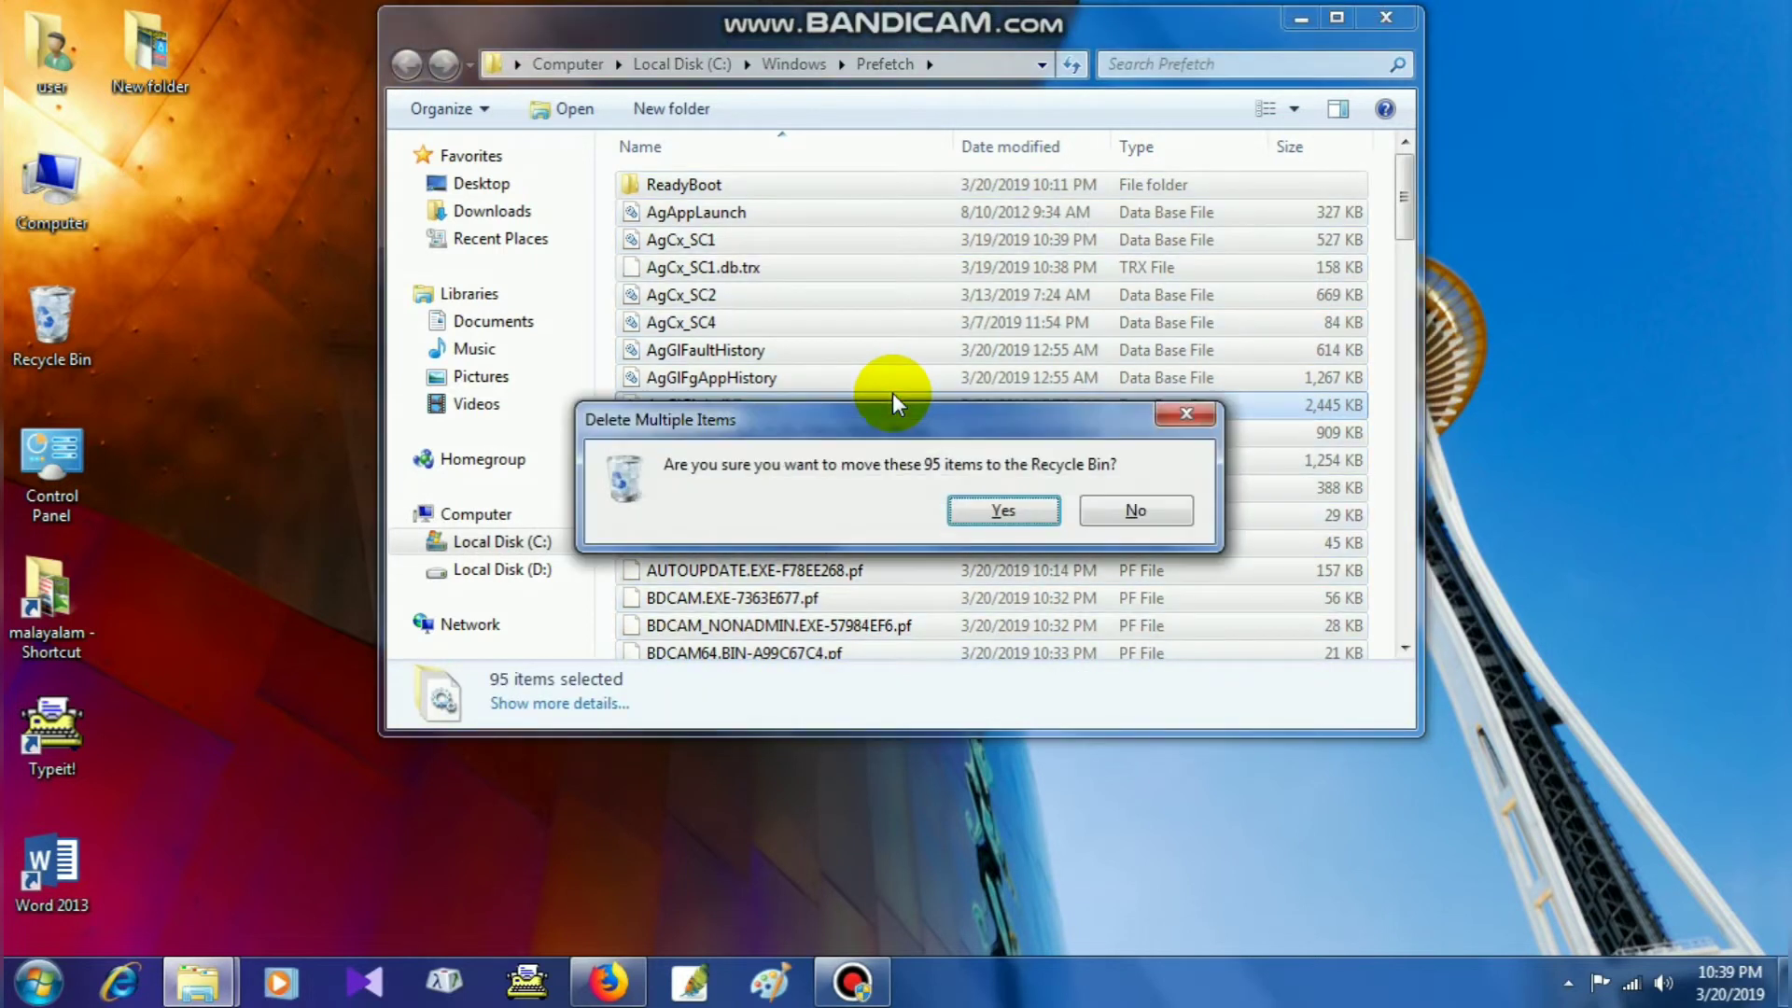
pyautogui.click(1000, 510)
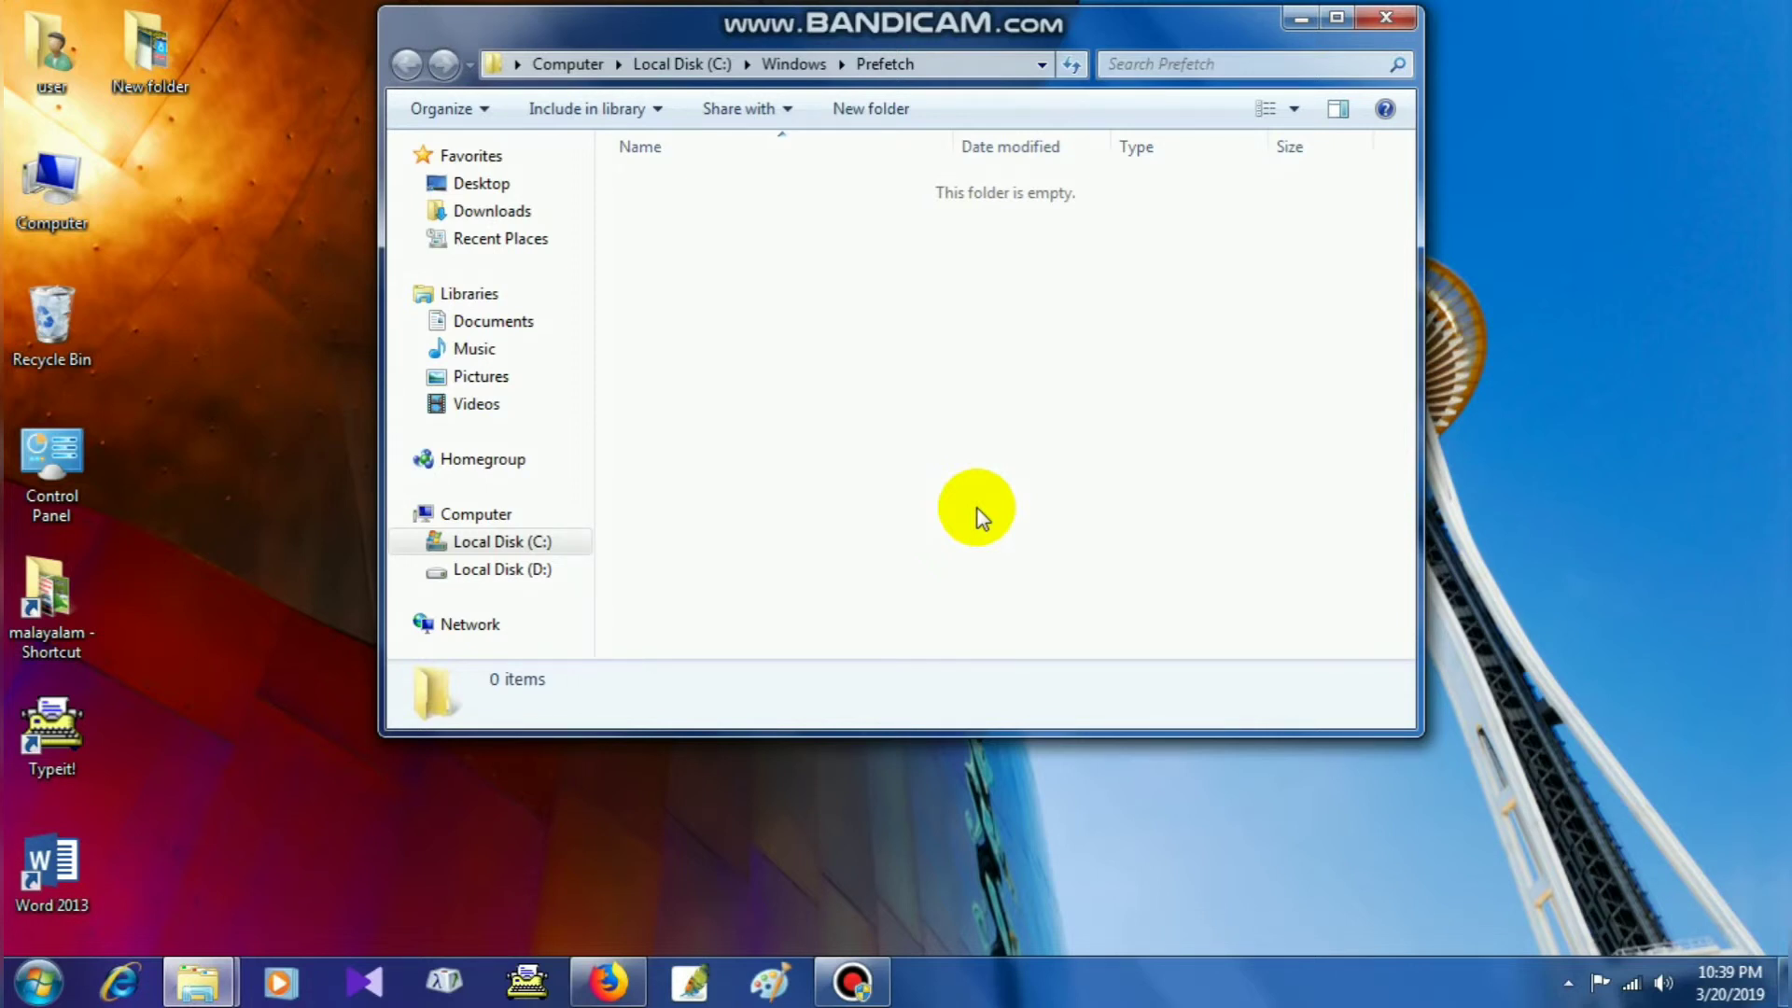
pyautogui.moveTo(977, 340)
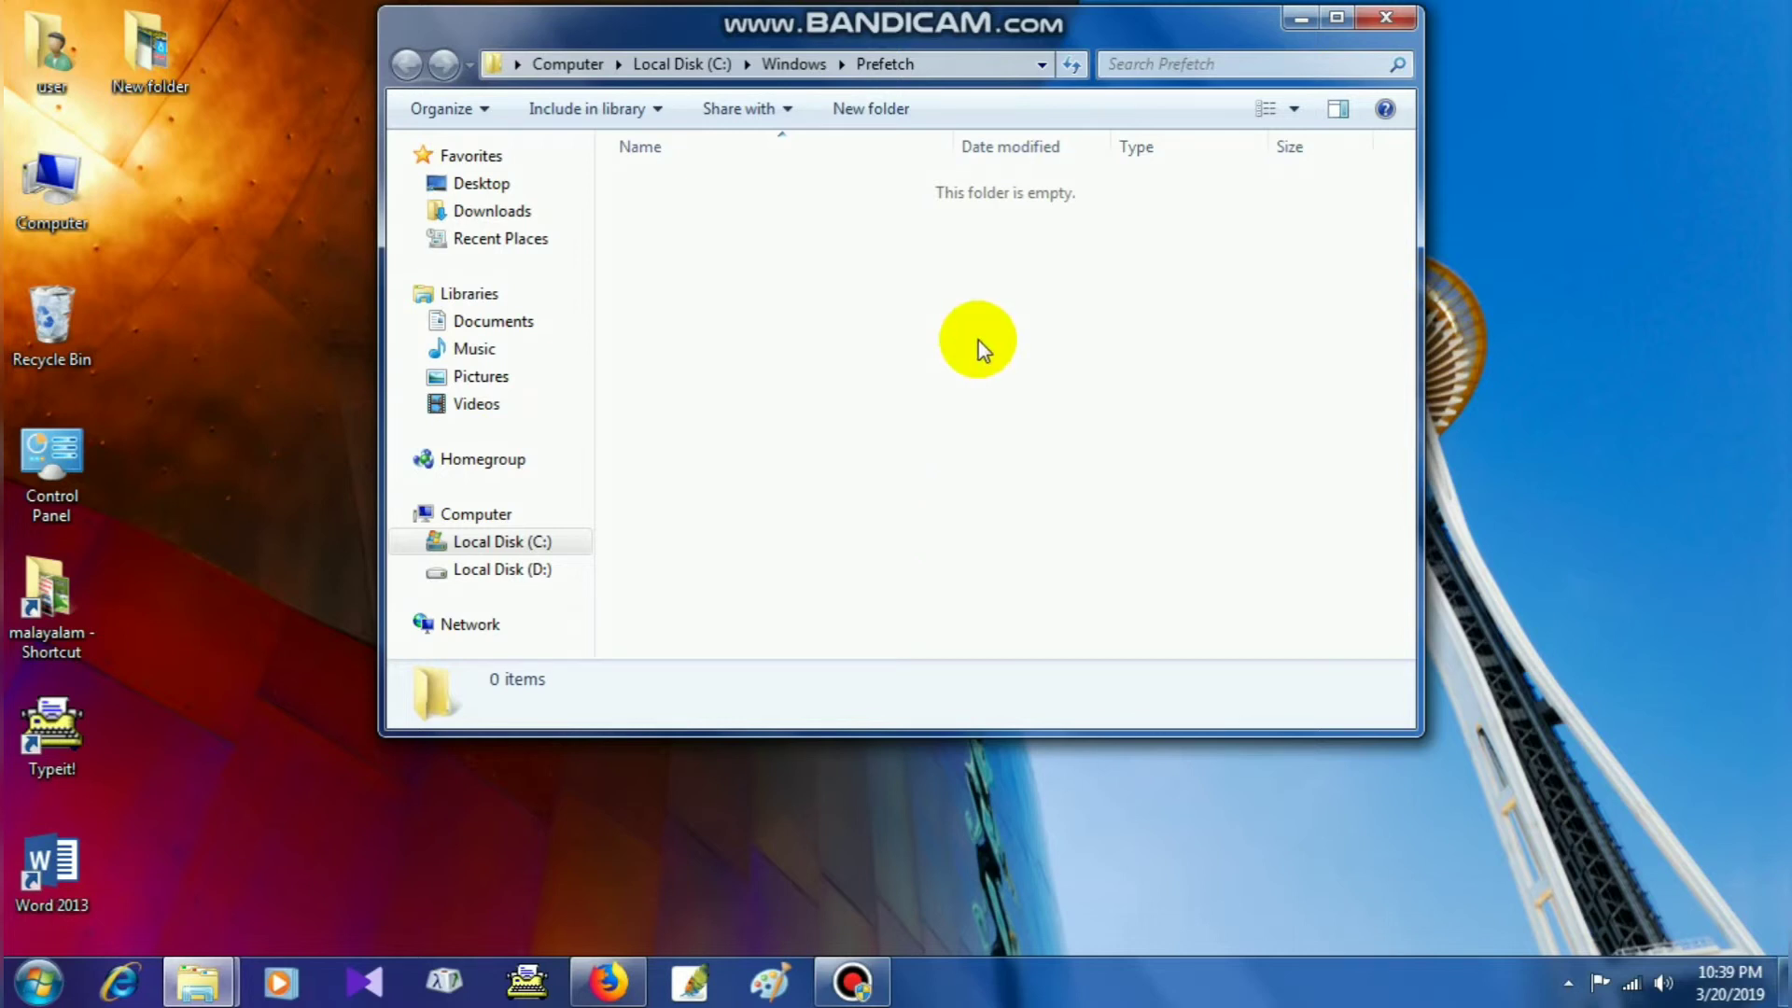
pyautogui.moveTo(1387, 19)
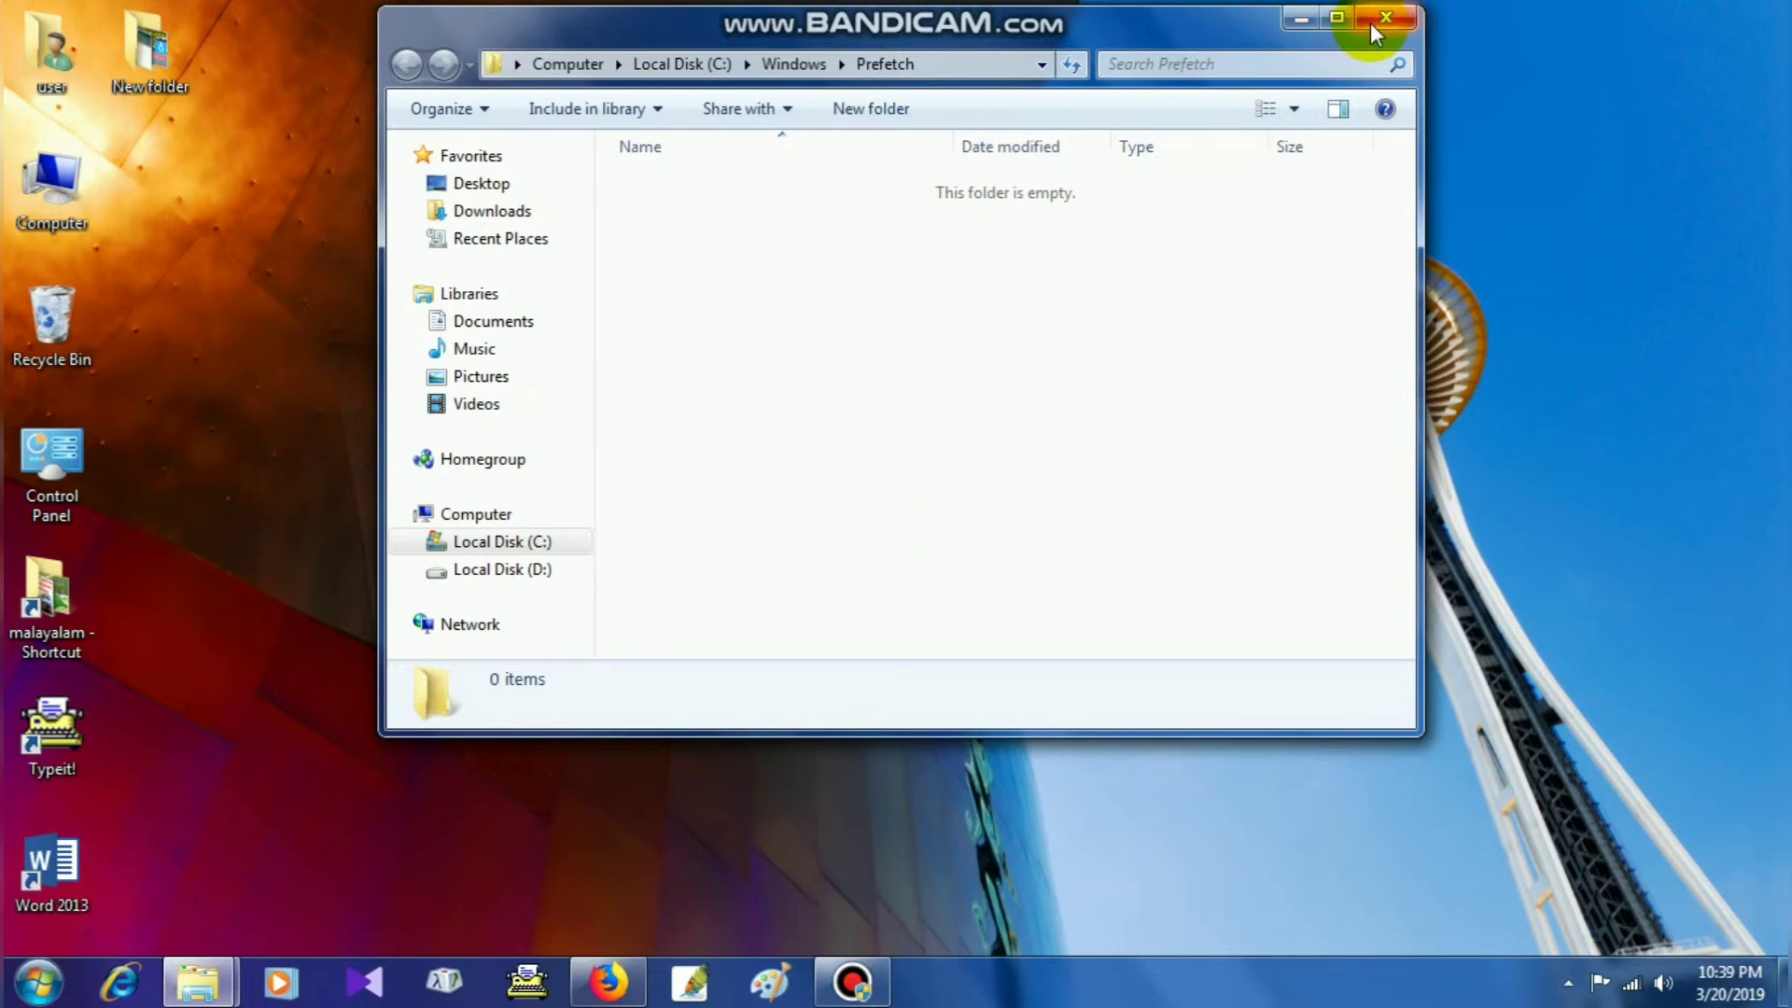
pyautogui.moveTo(1387, 19)
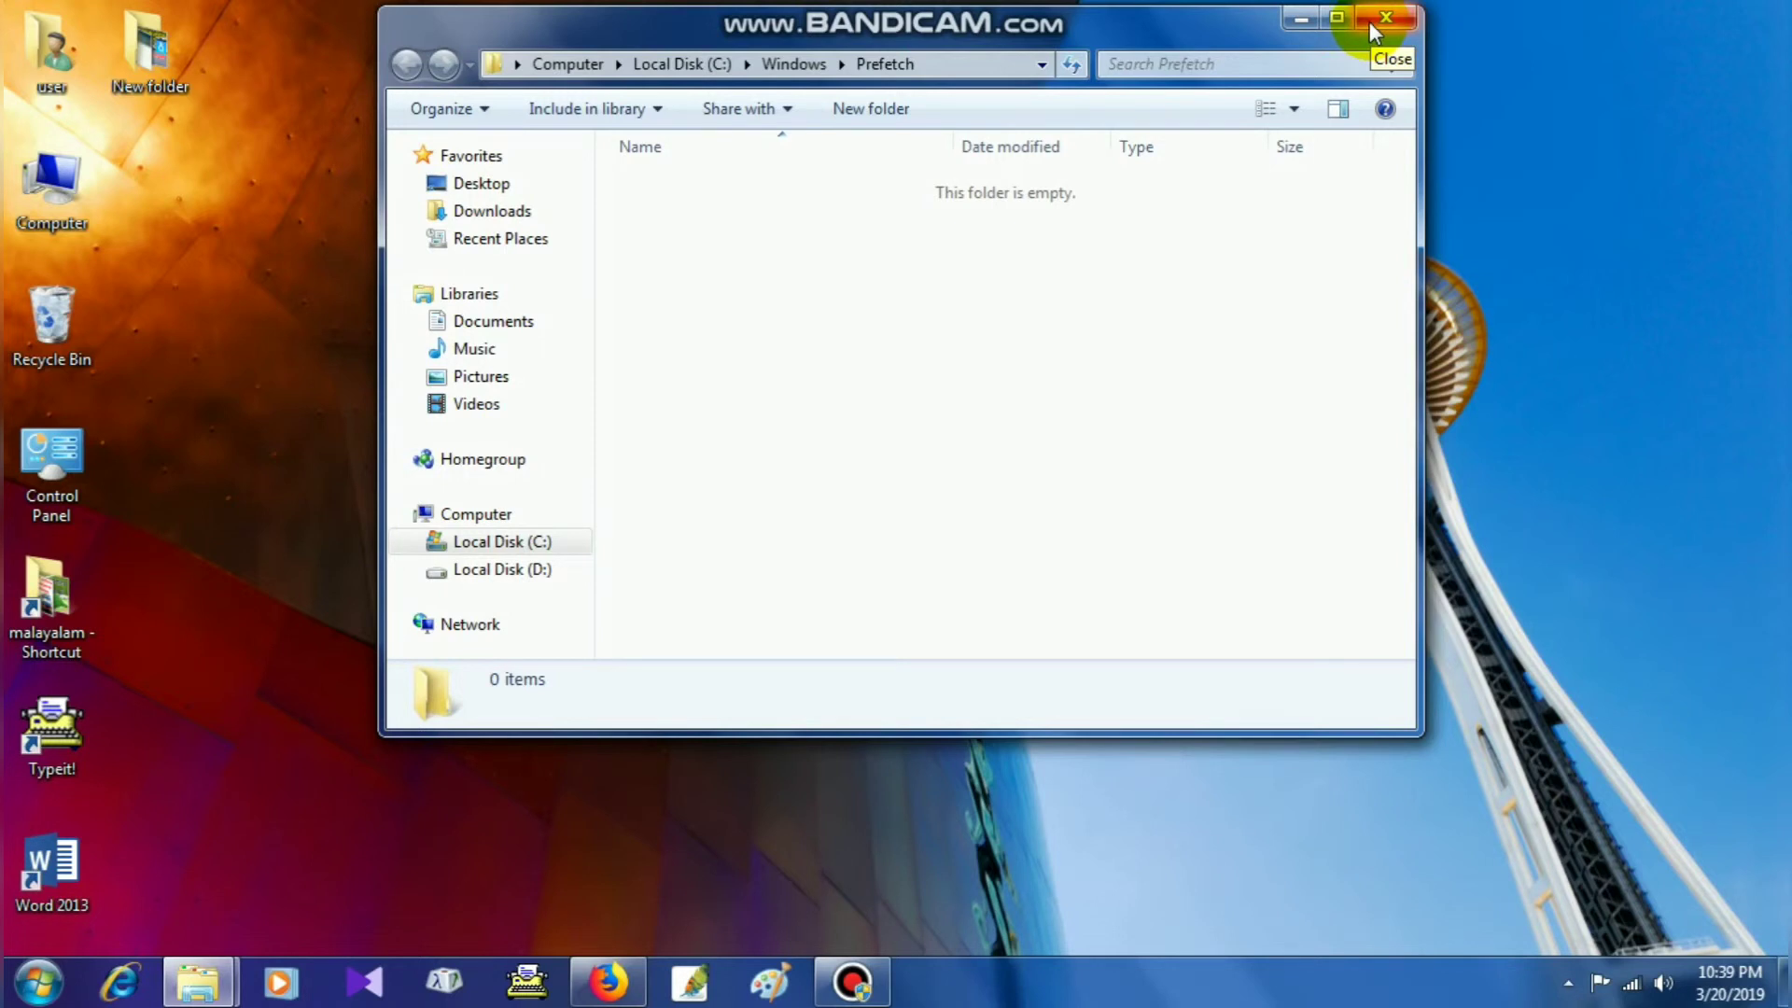
pyautogui.moveTo(1387, 20)
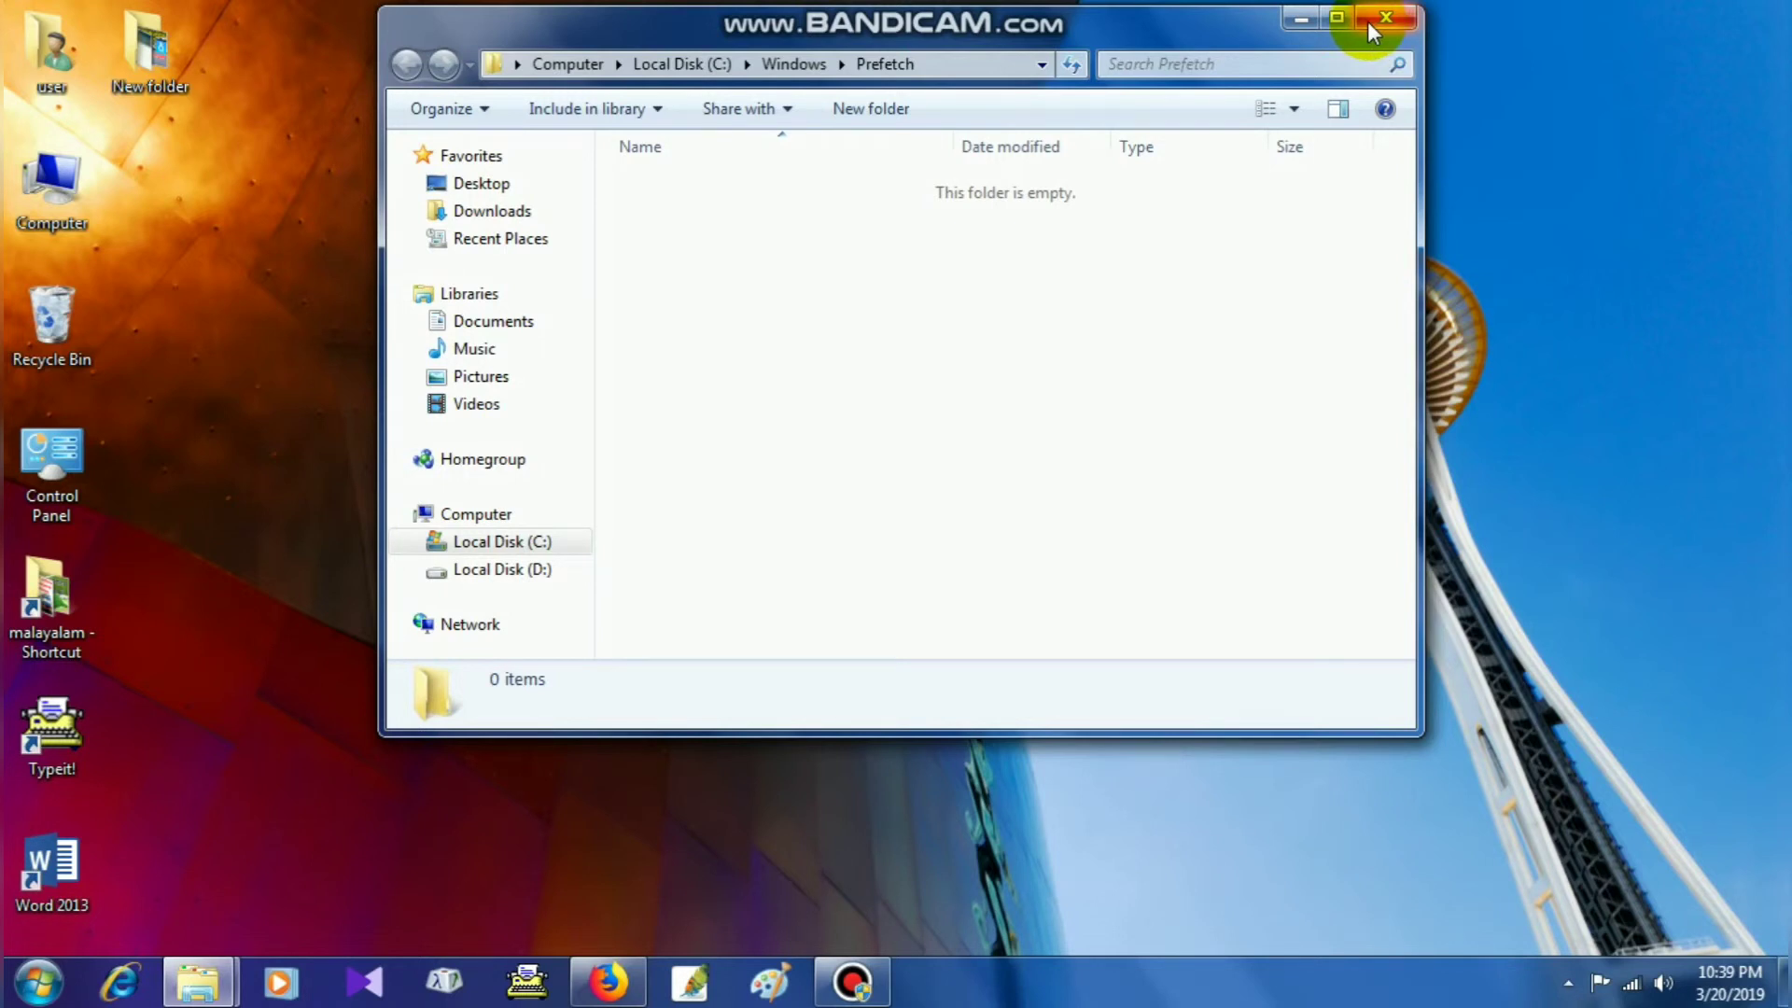
pyautogui.moveTo(1320, 60)
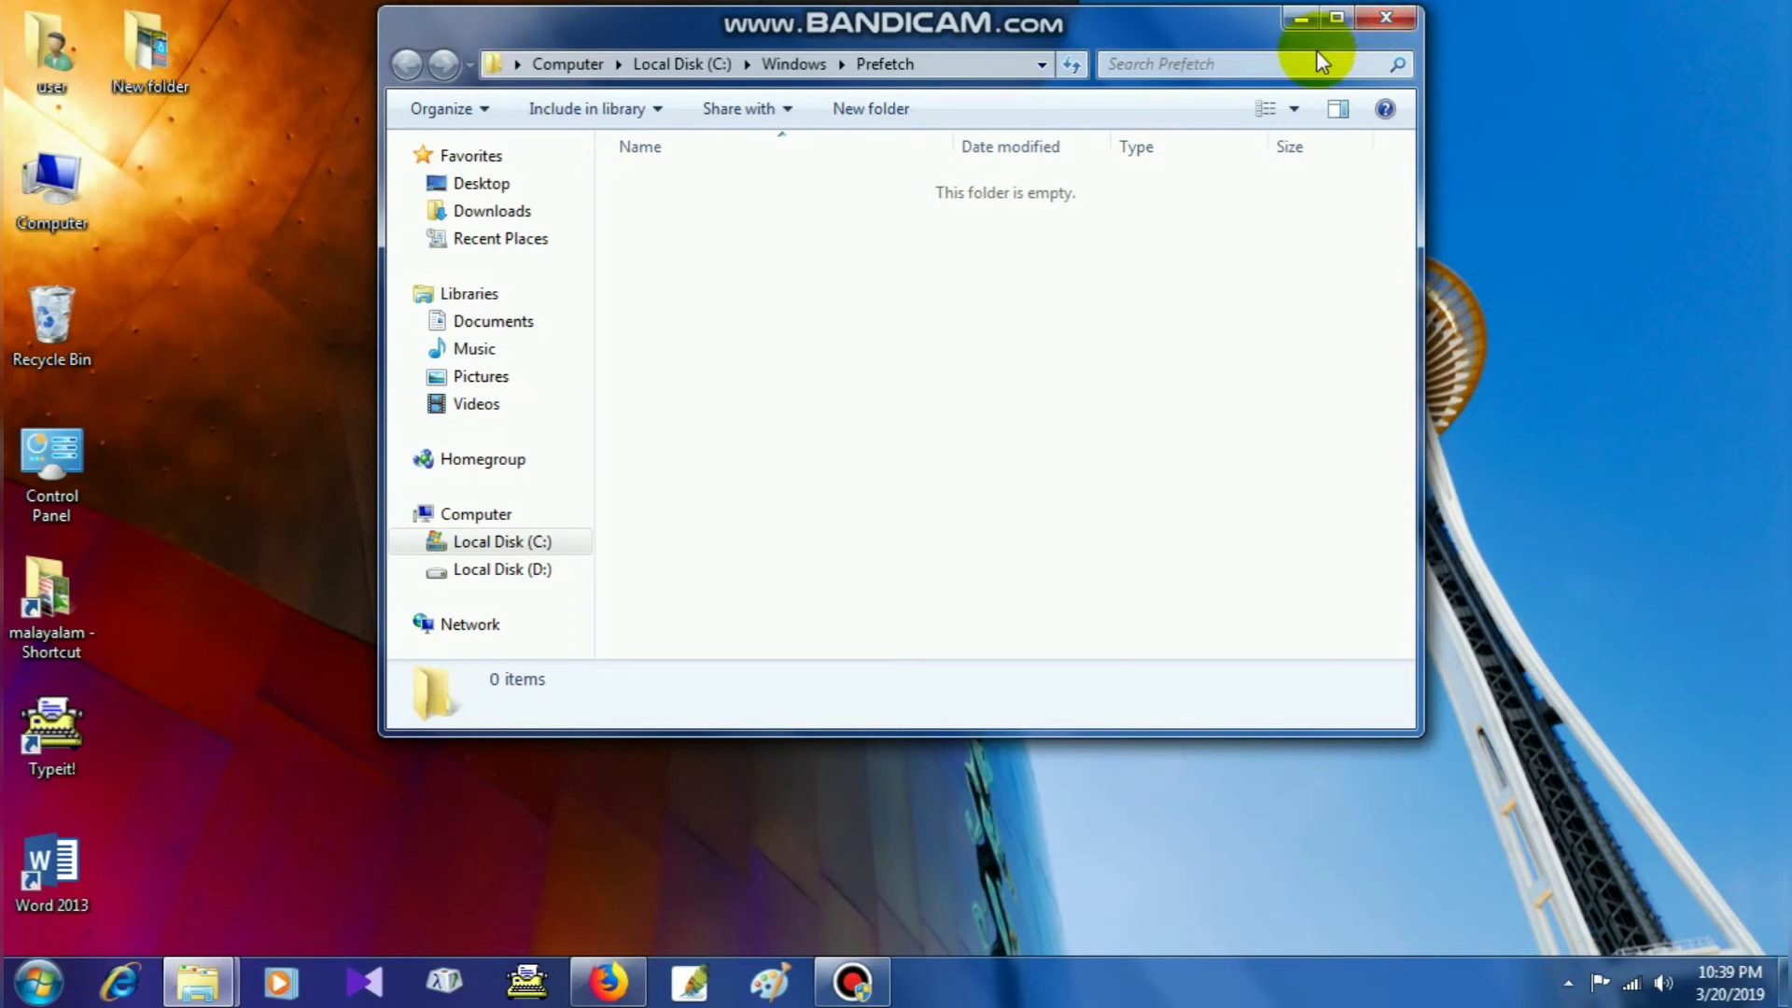
pyautogui.moveTo(1251, 104)
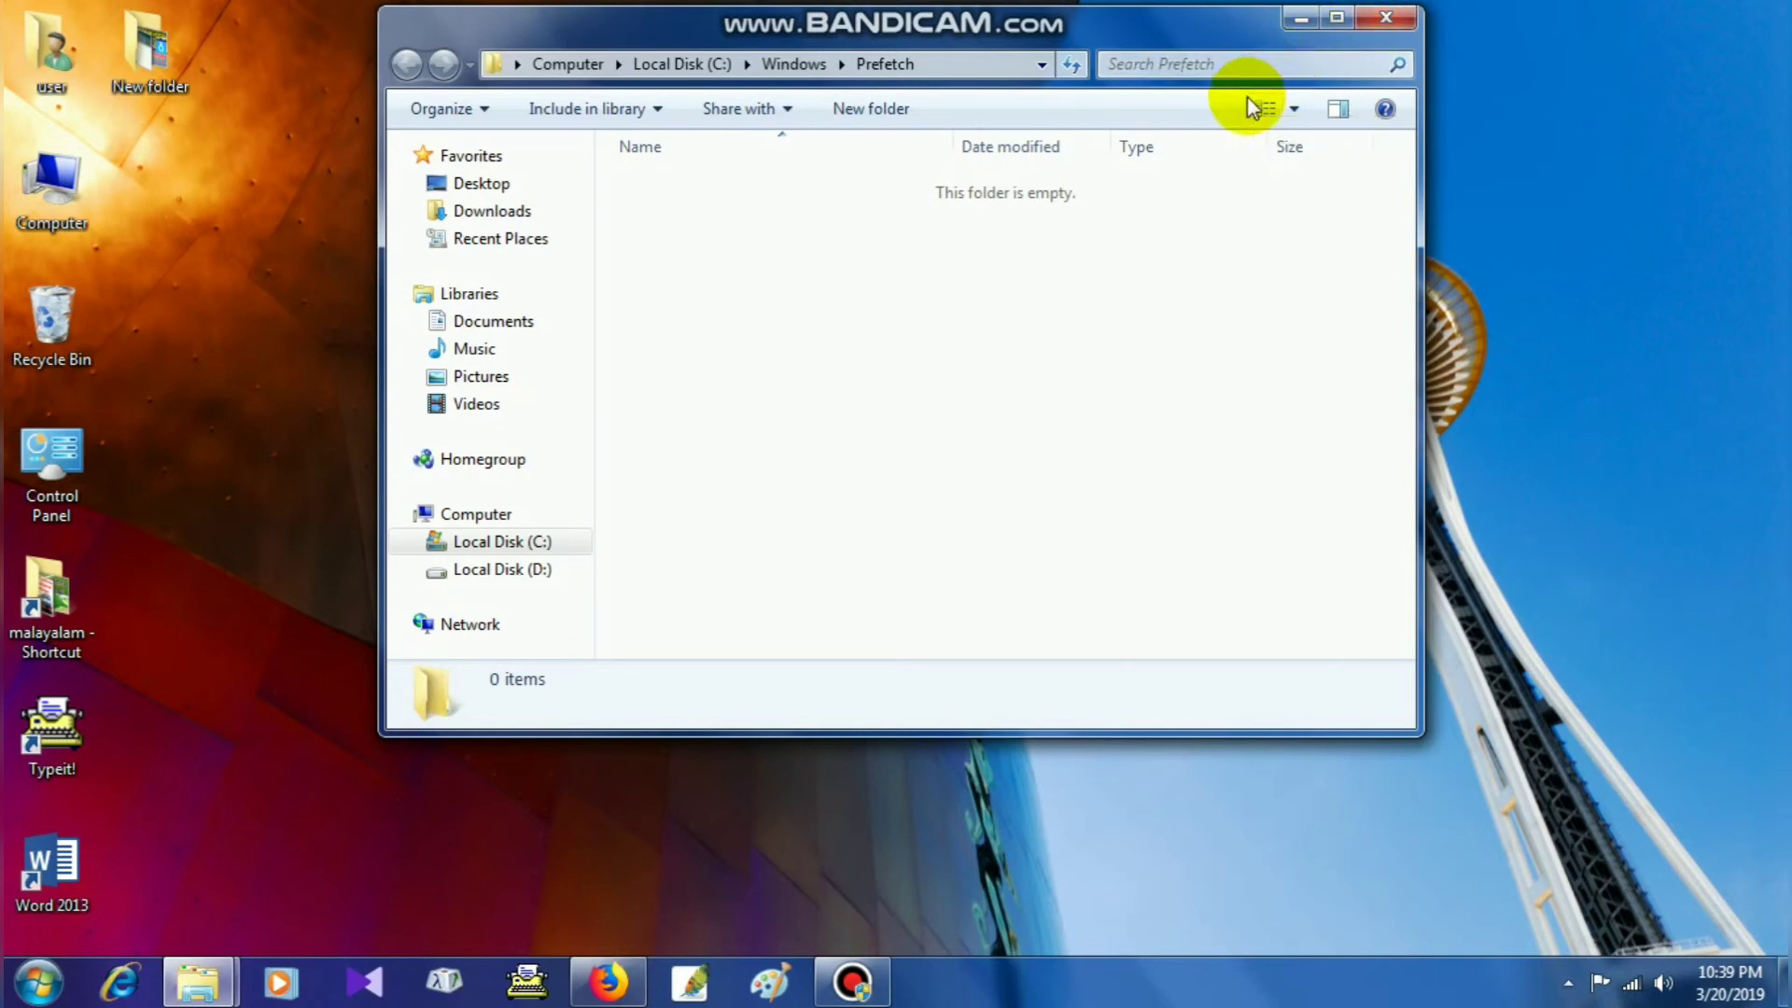